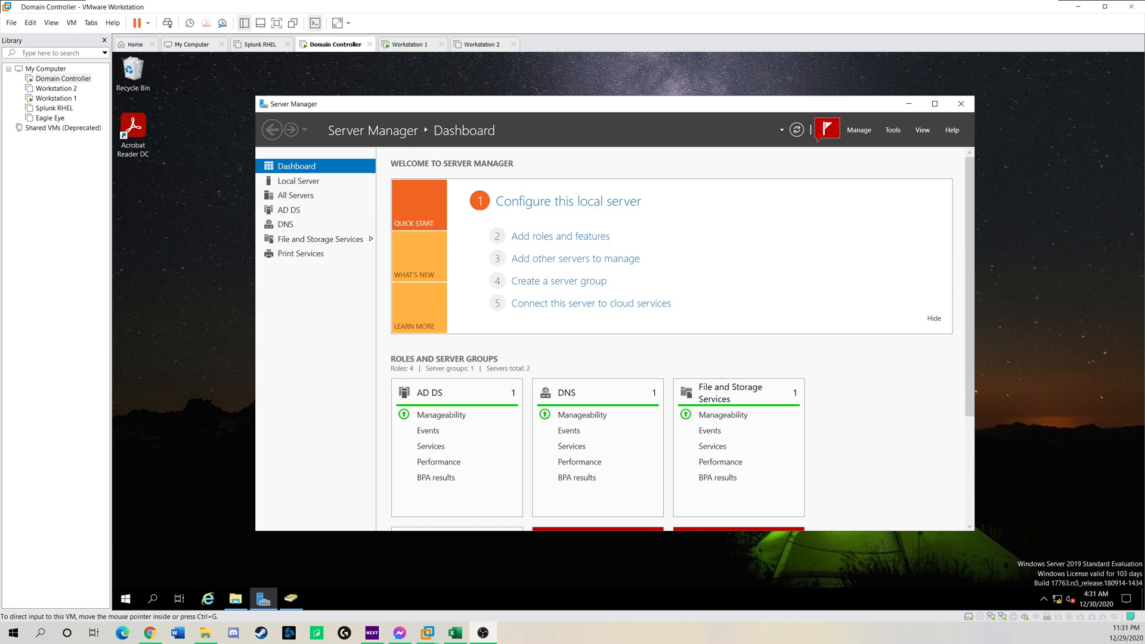
mouse_move(699, 108)
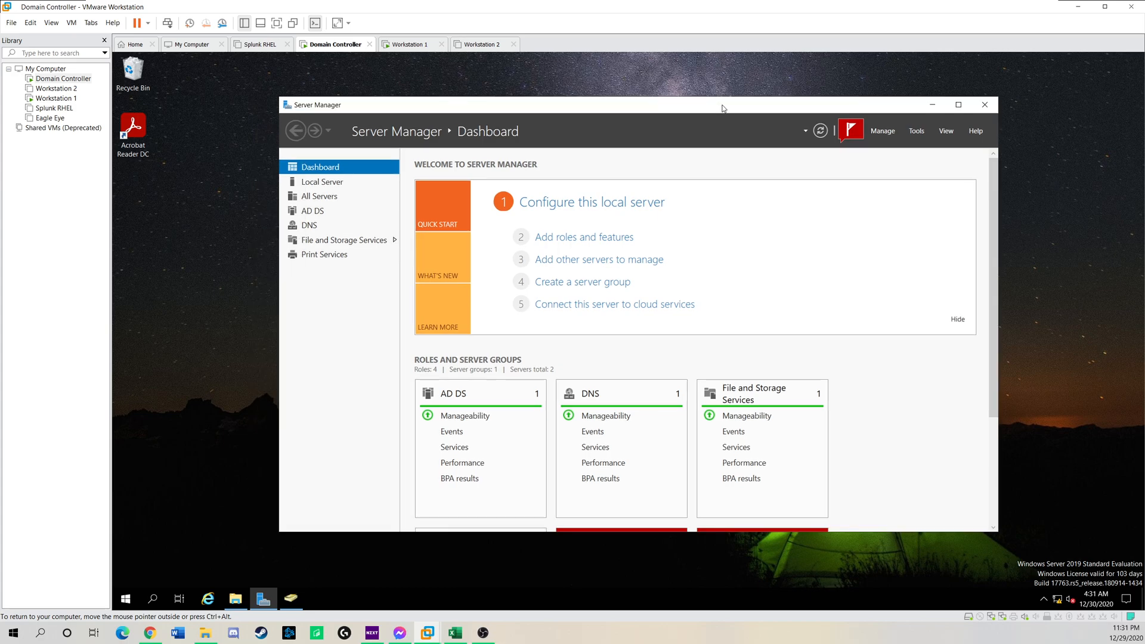
- Launch Group Policy Management from Server Manager and bring up actions on highlight.com's Group Policy Objects
drag(723, 105, 590, 98)
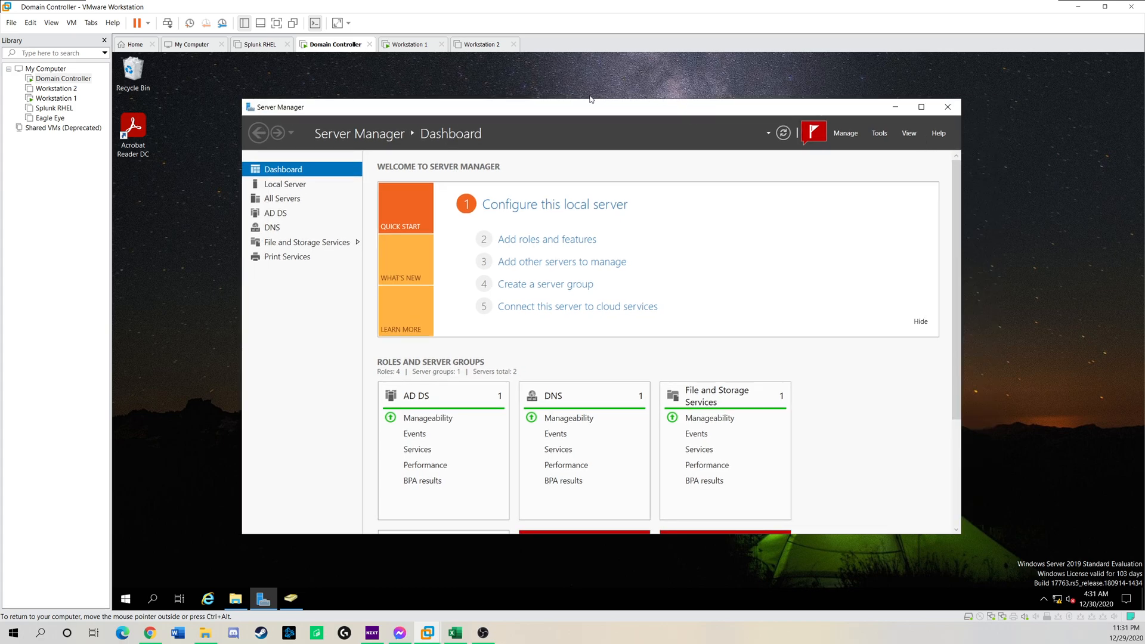
mouse_move(626, 114)
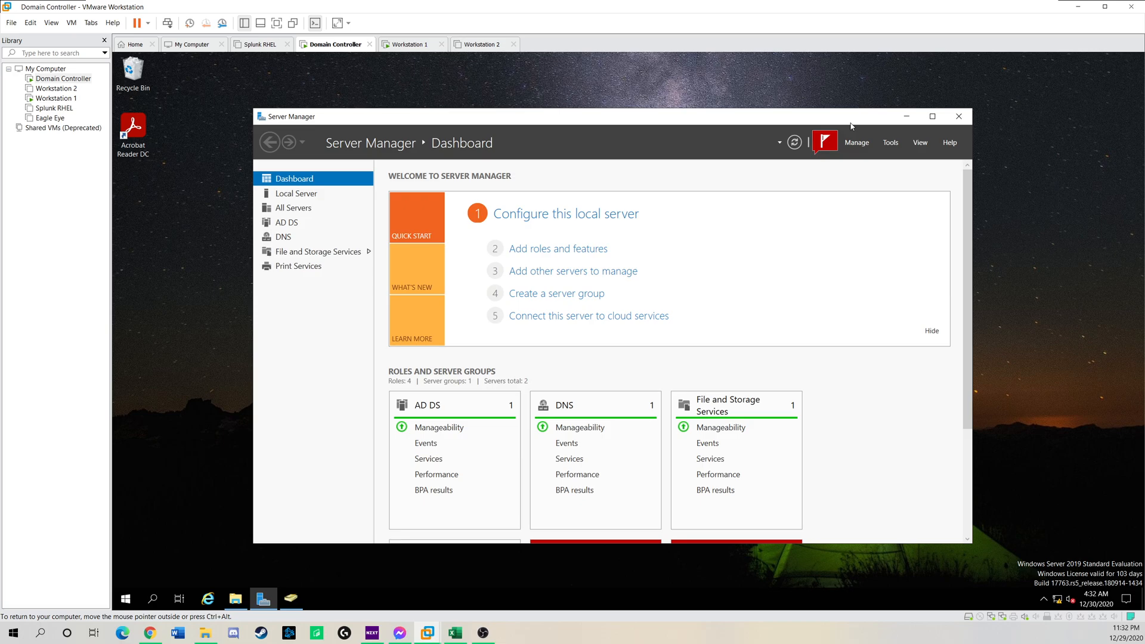
mouse_move(782, 118)
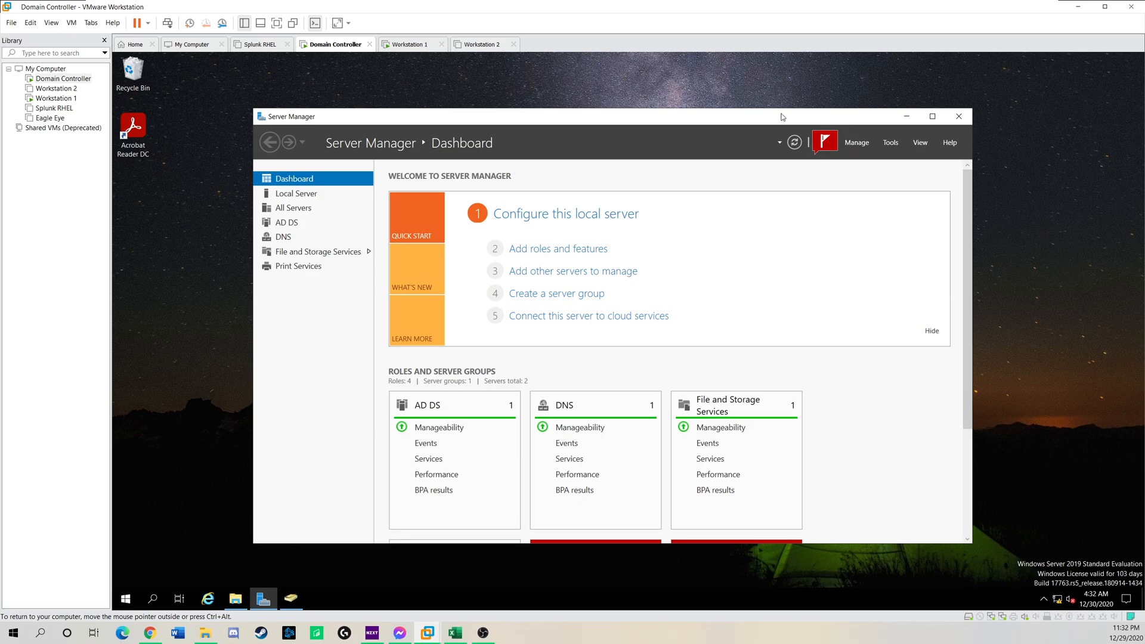
click(890, 142)
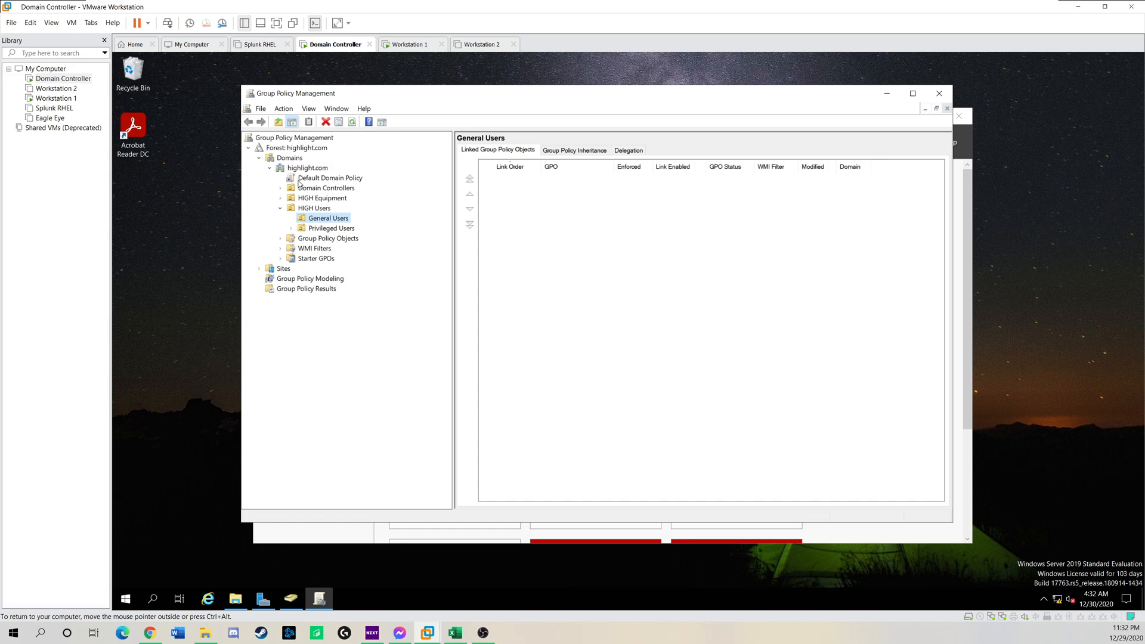
click(280, 238)
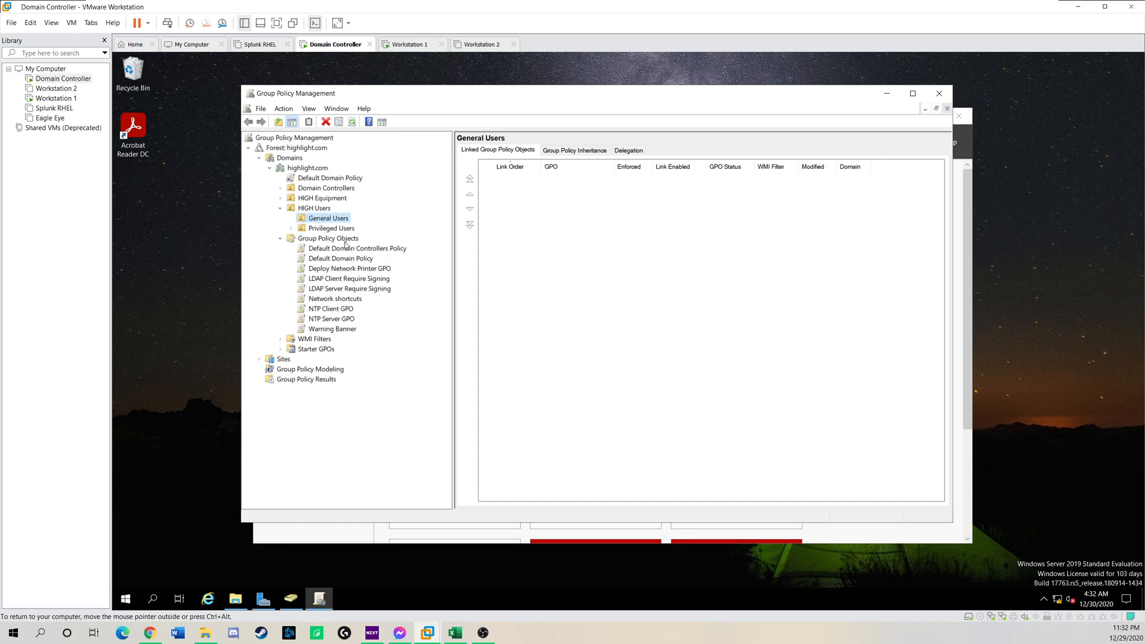
right_click(328, 238)
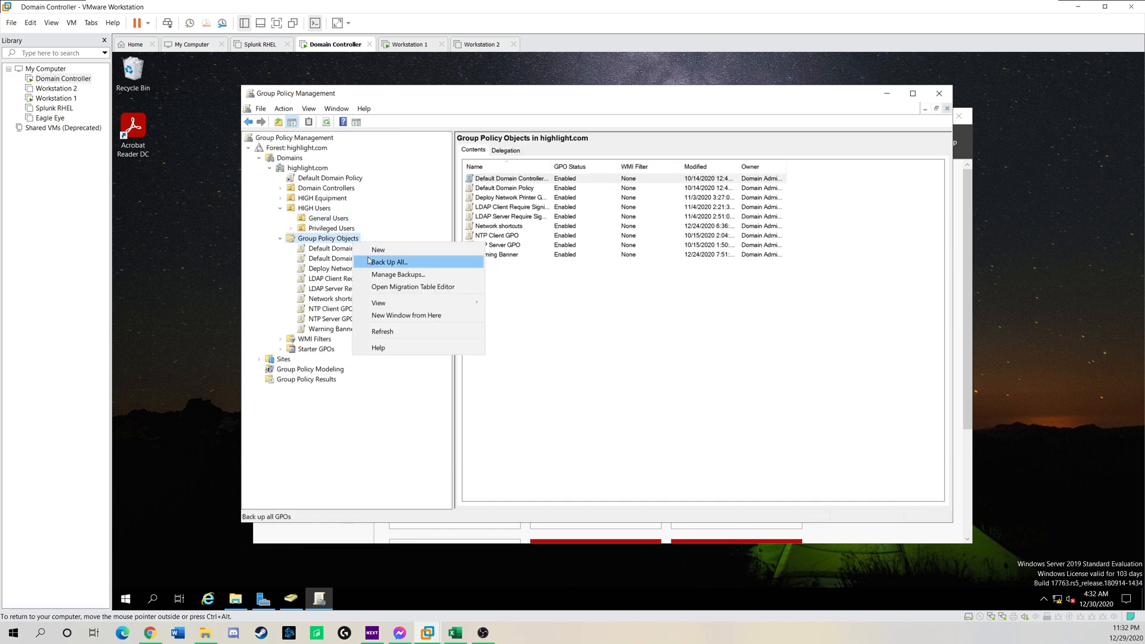
- Create a new GPO named 'Disable CD/DVD and USB drives GPO' and select it in the list
click(378, 250)
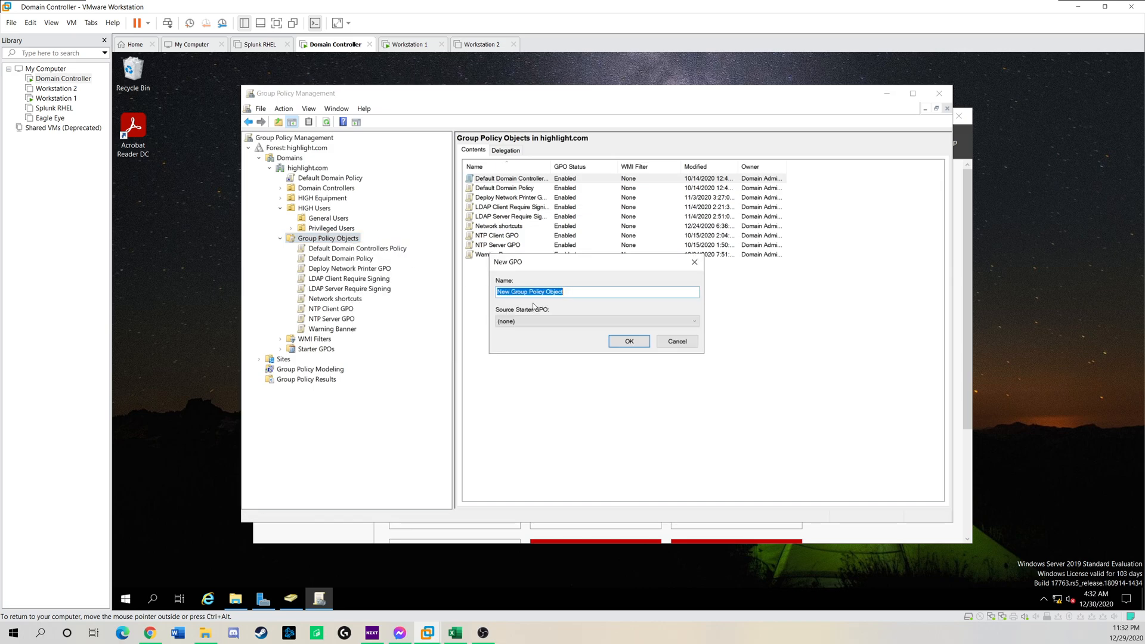
text(D)
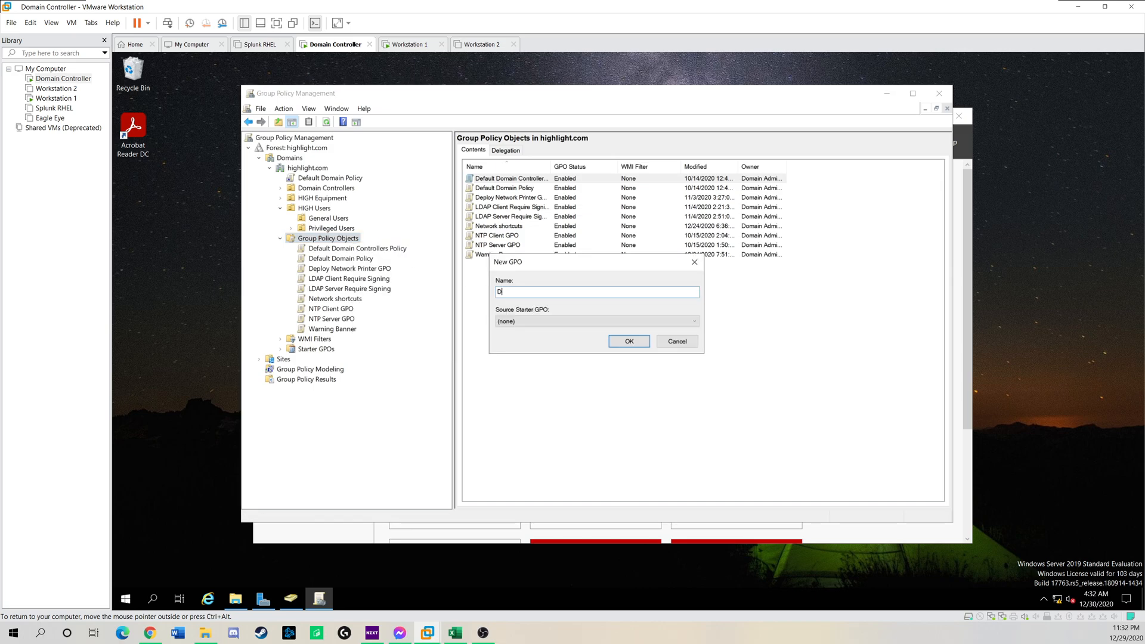
text(isabl)
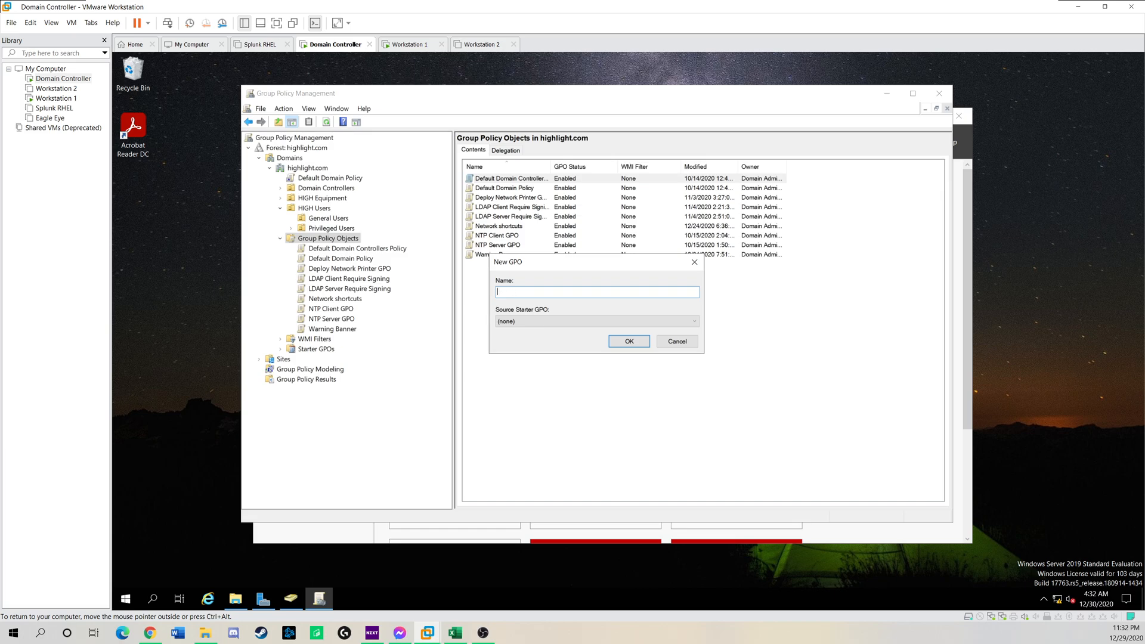
text(Disable)
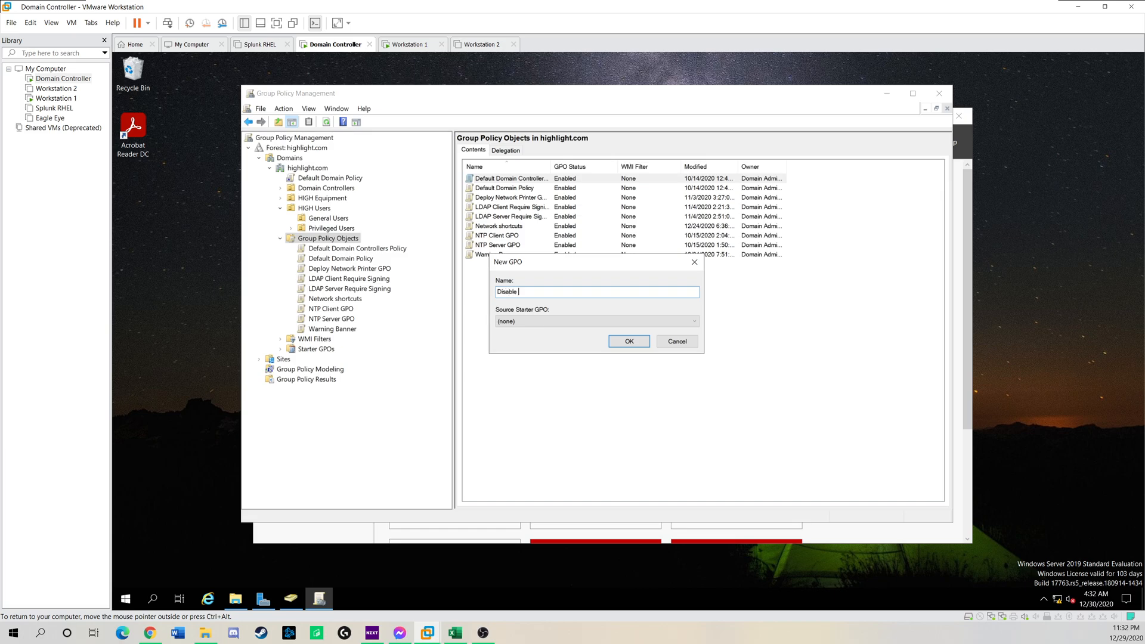
text(CD)
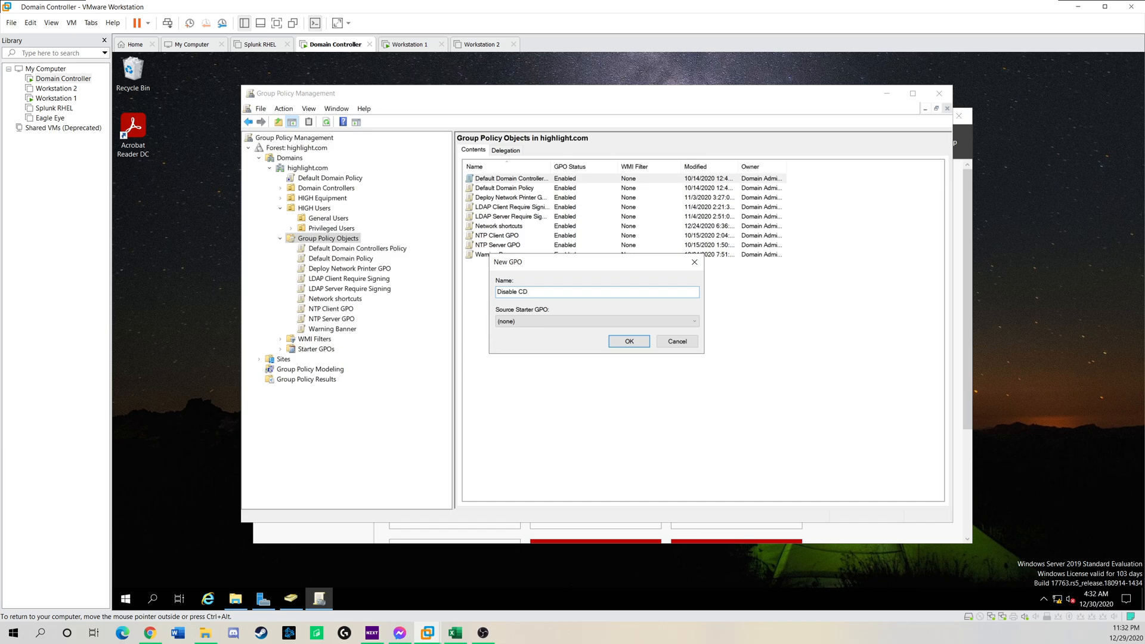
text(/DVD)
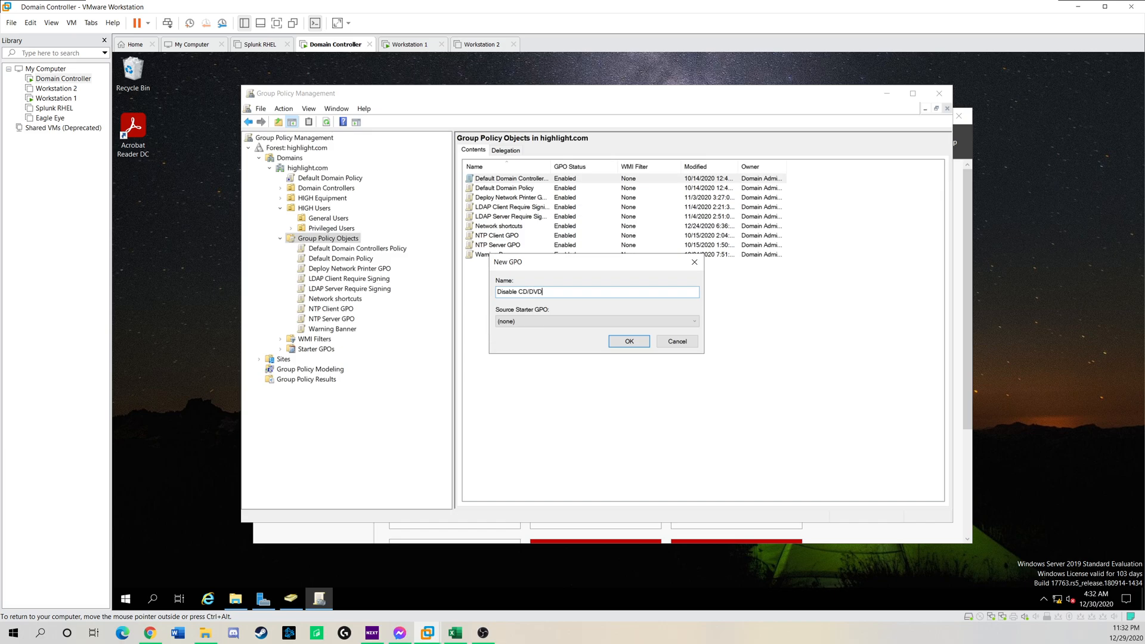
text(and USB)
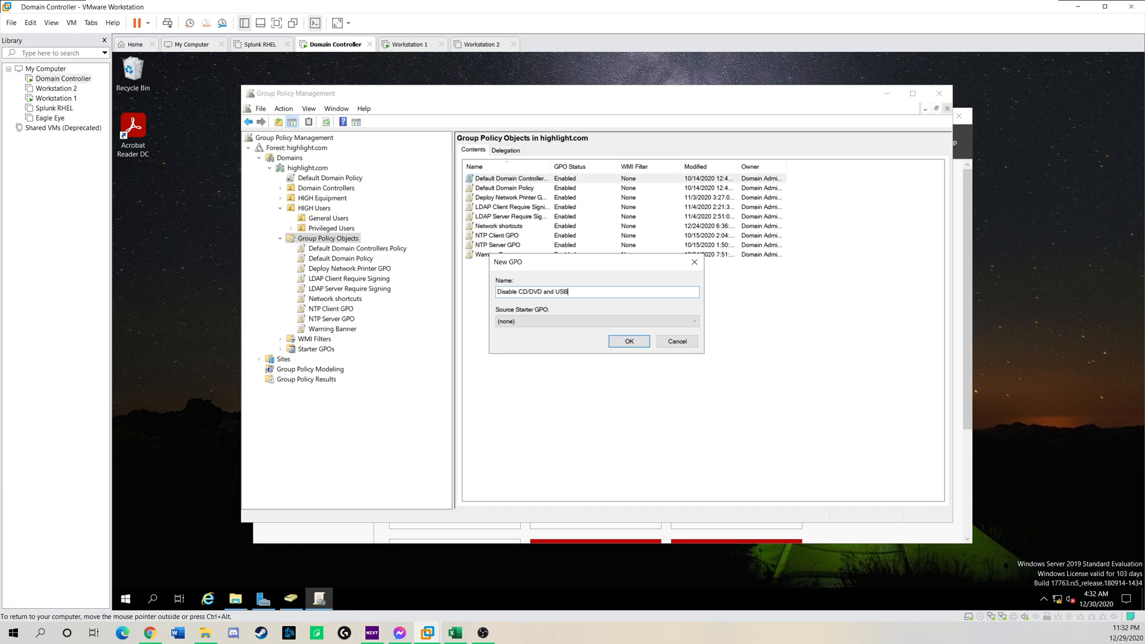
text(d)
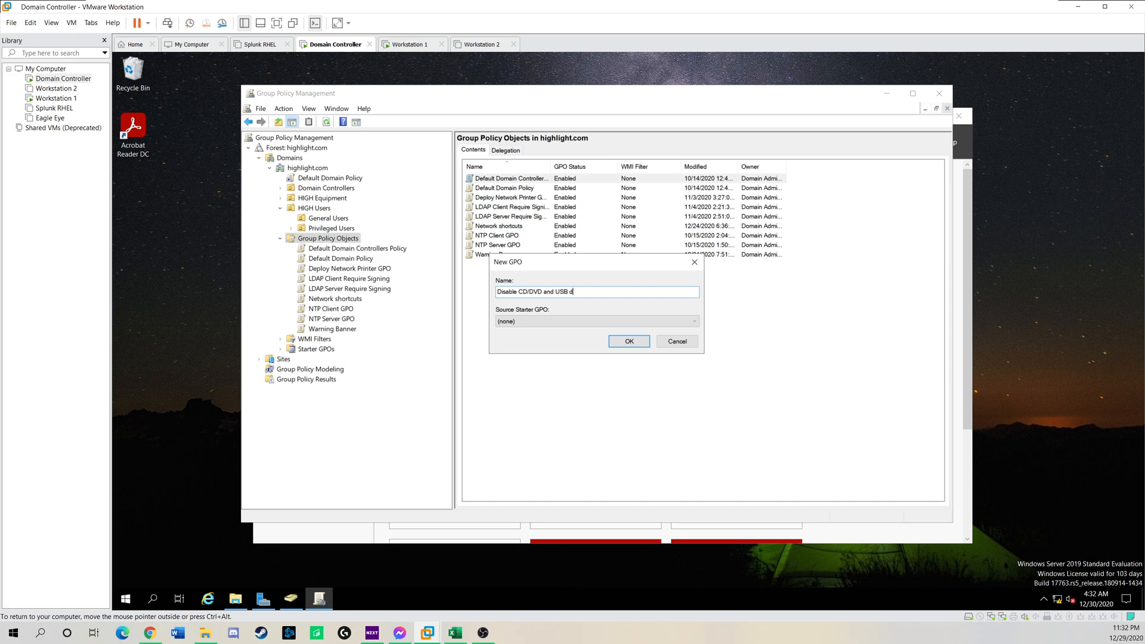
text(rives GPO)
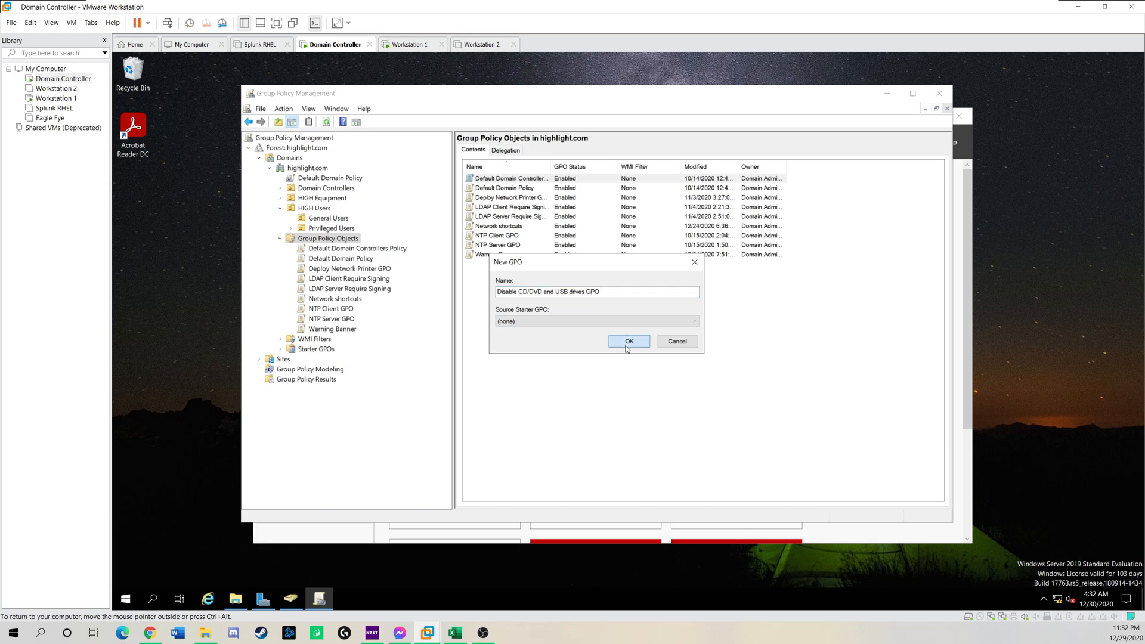
click(629, 341)
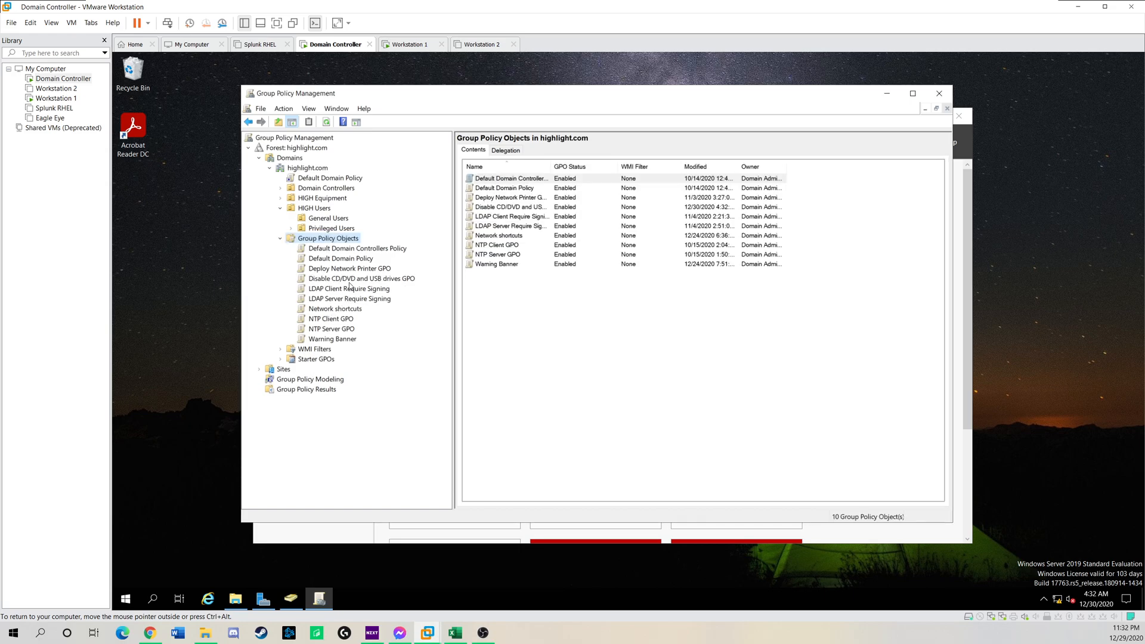
click(361, 278)
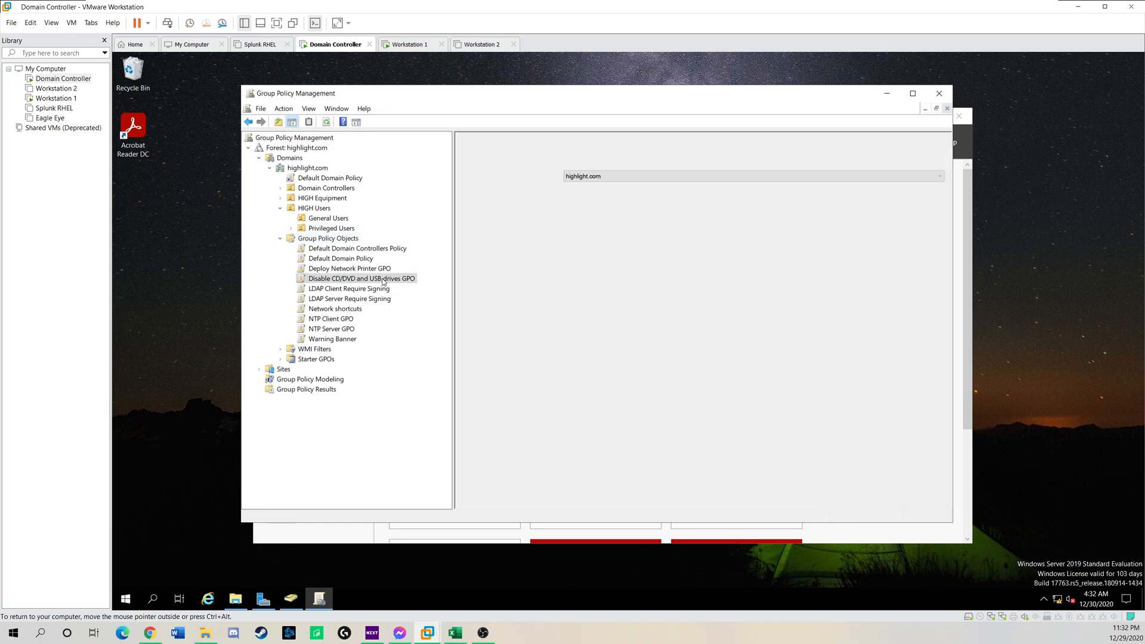
- Open the Disable CD/DVD and USB drives GPO's details and launch it in the Group Policy Management Editor
double_click(361, 278)
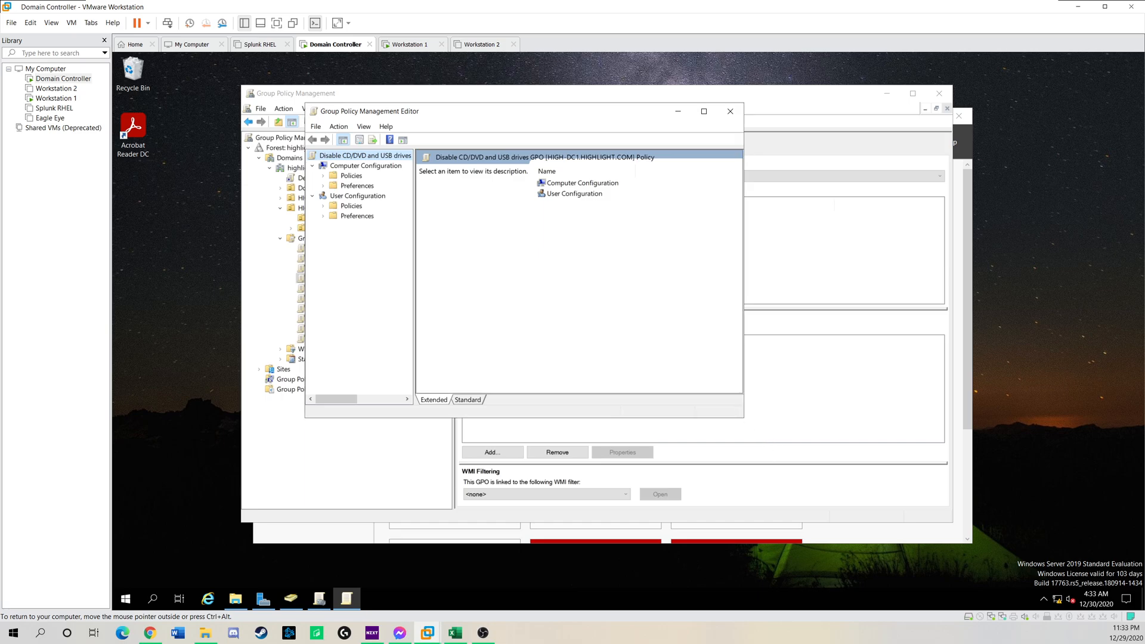
click(704, 111)
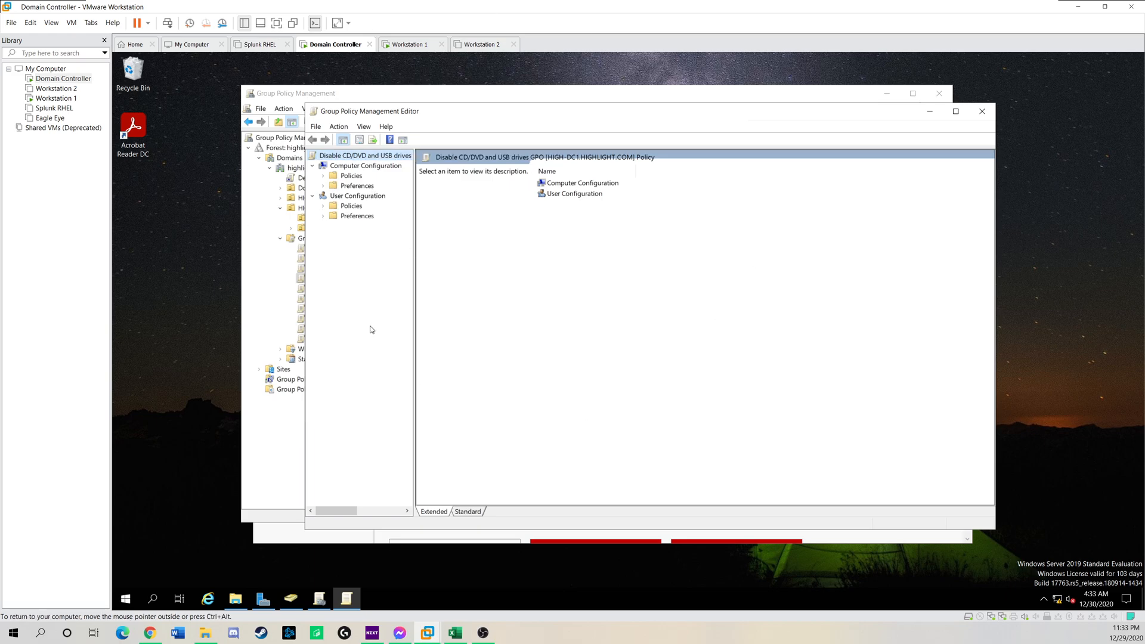
mouse_move(372, 186)
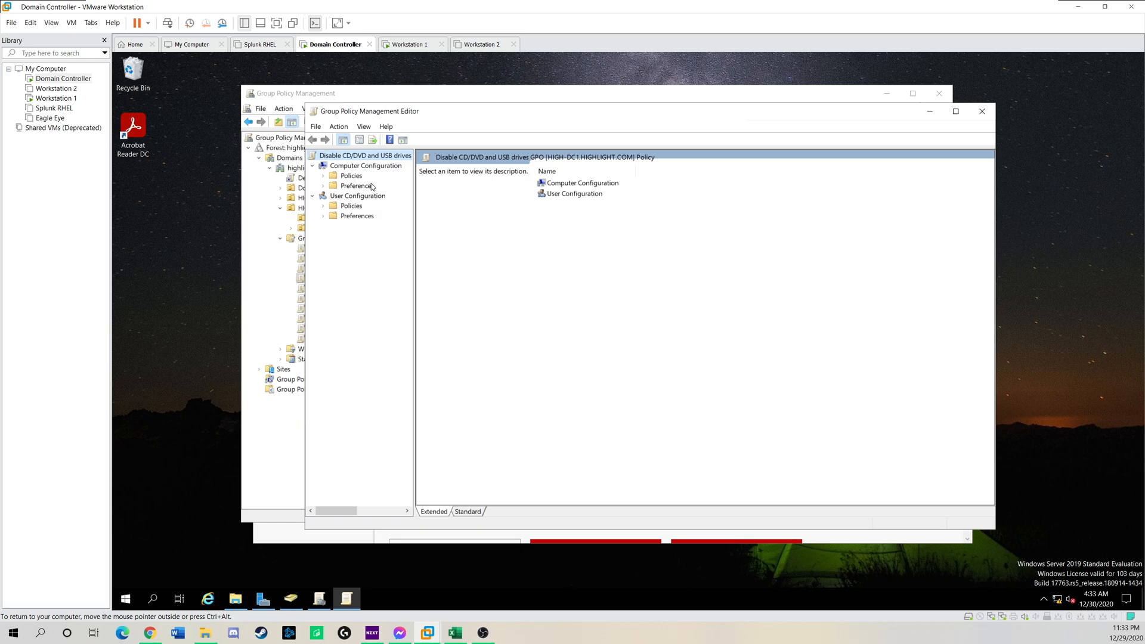
mouse_move(368, 203)
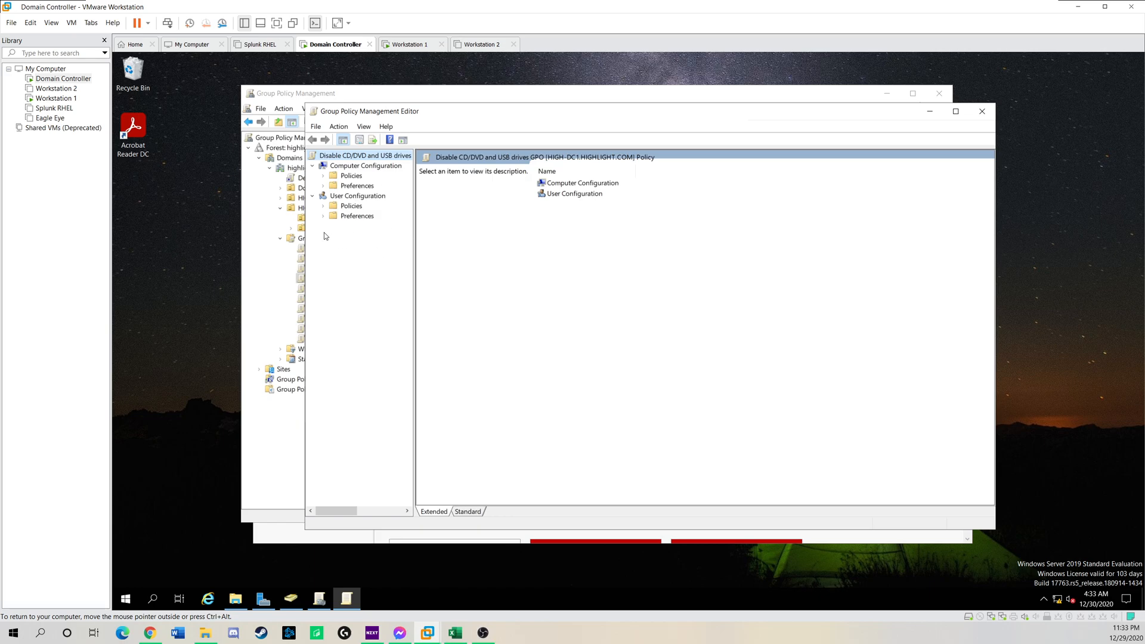
mouse_move(359, 206)
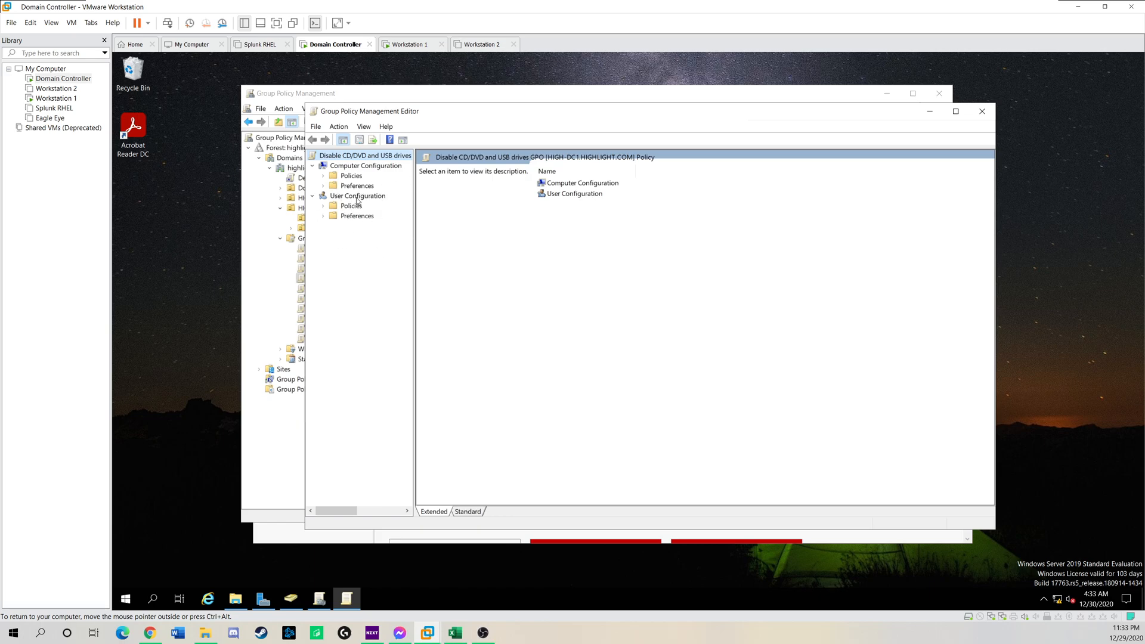
- Navigate User Configuration > Policies > Administrative Templates > System to Removable Storage Access
click(323, 205)
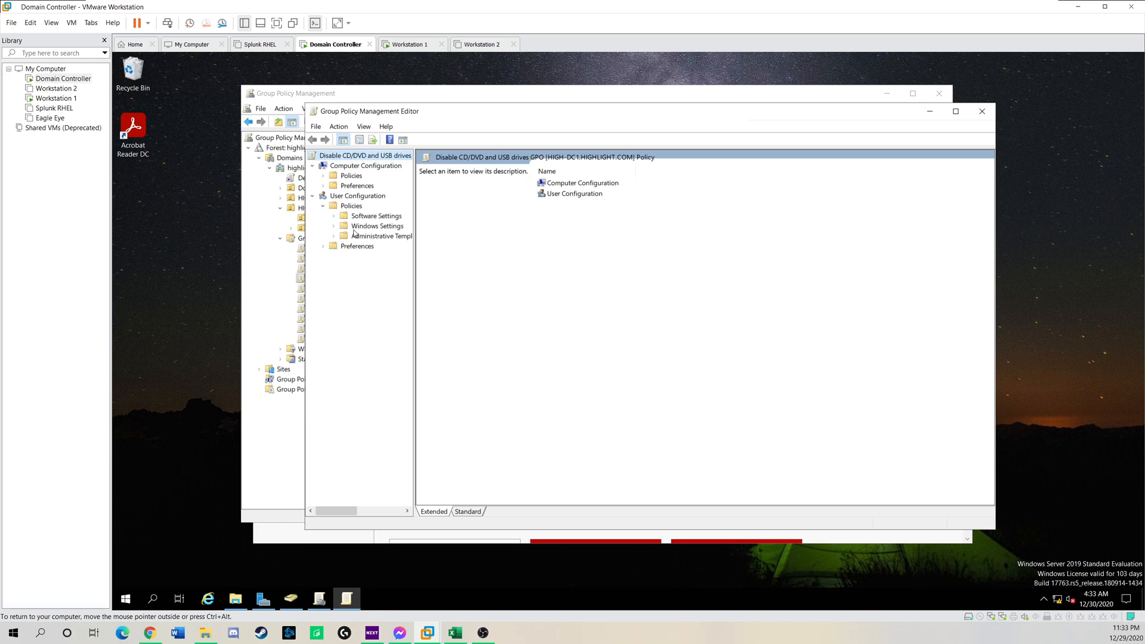
mouse_move(407, 223)
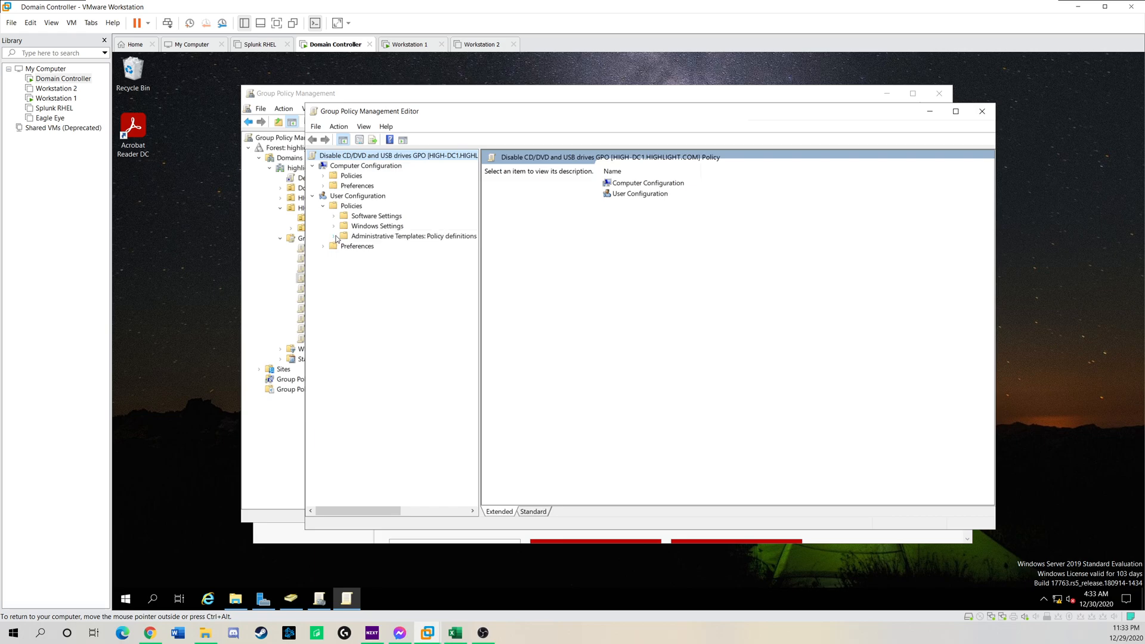
click(334, 236)
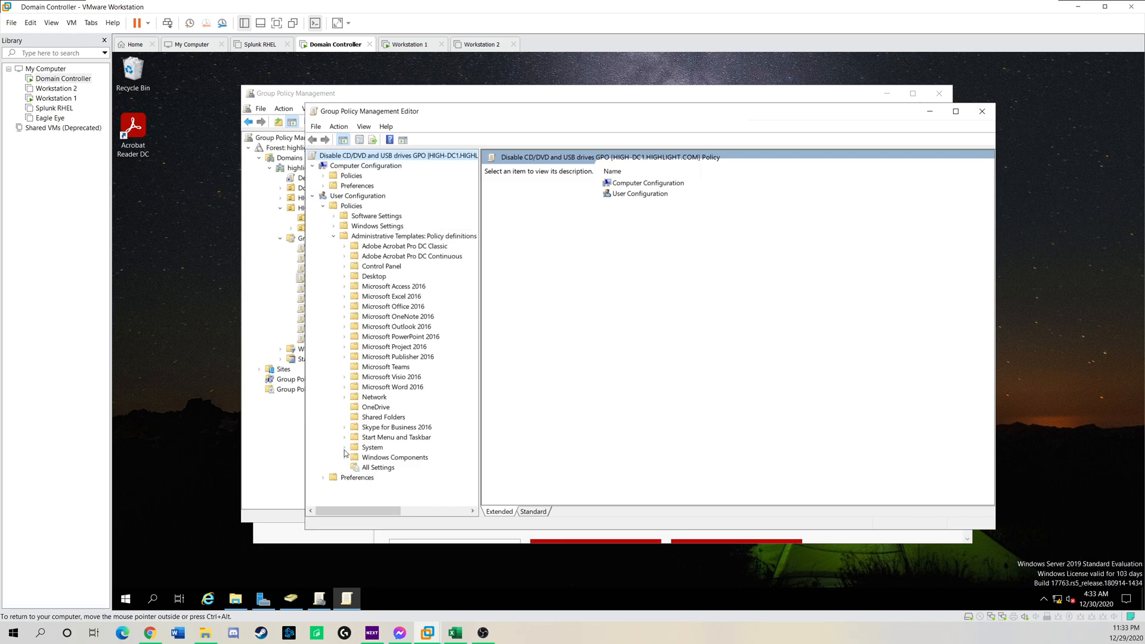
click(344, 447)
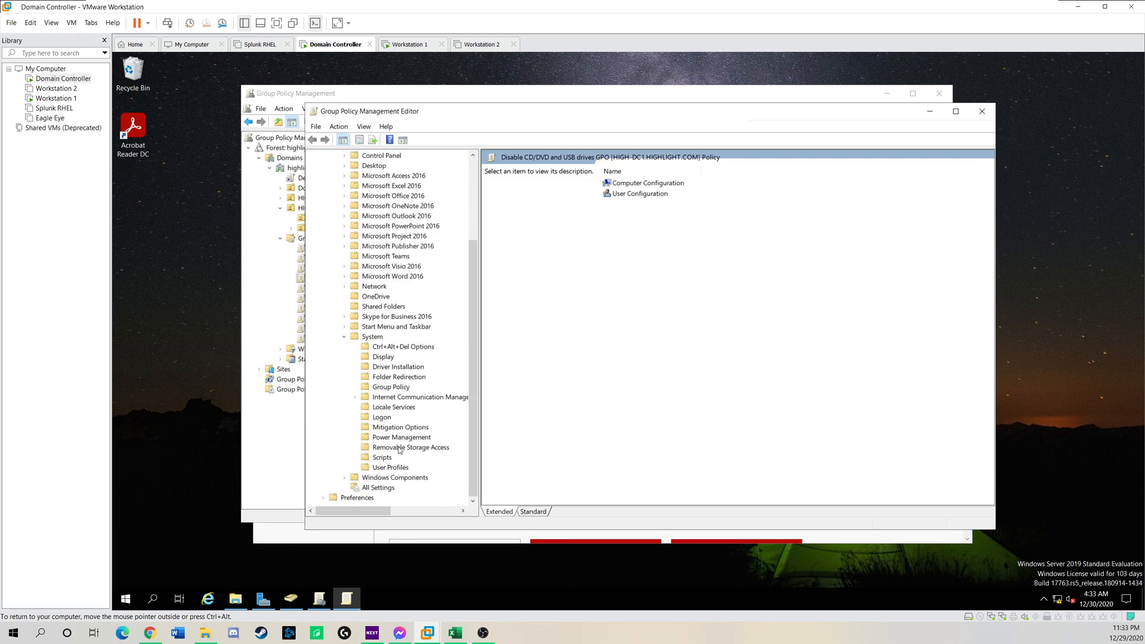
click(410, 447)
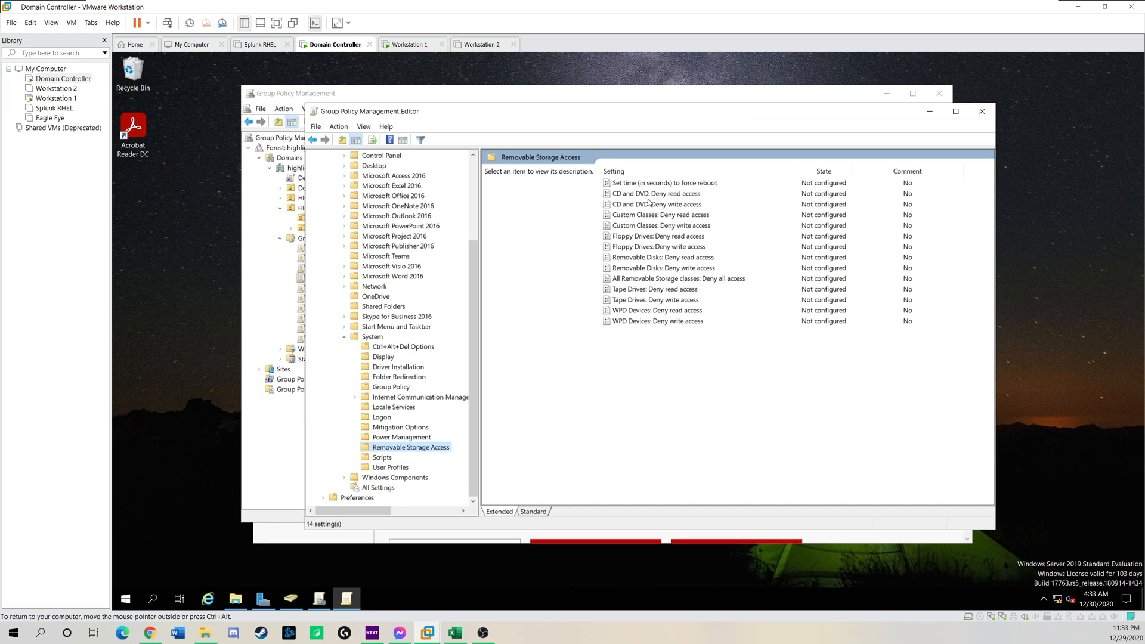
mouse_move(650, 201)
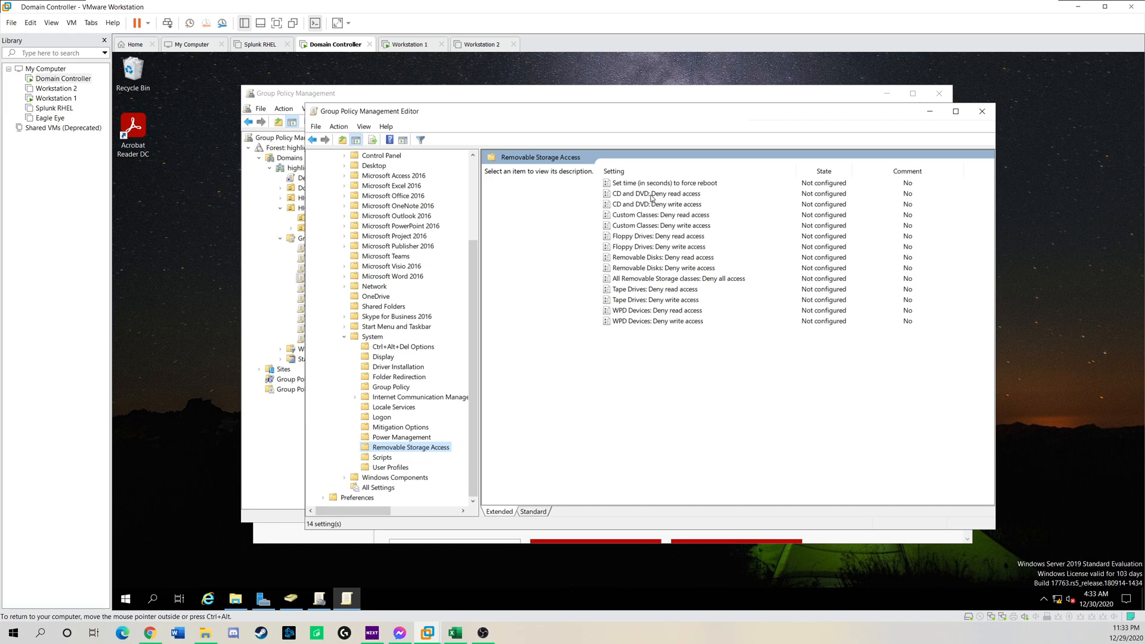
- Enable the CD and DVD Deny read access and Deny write access policies
click(656, 193)
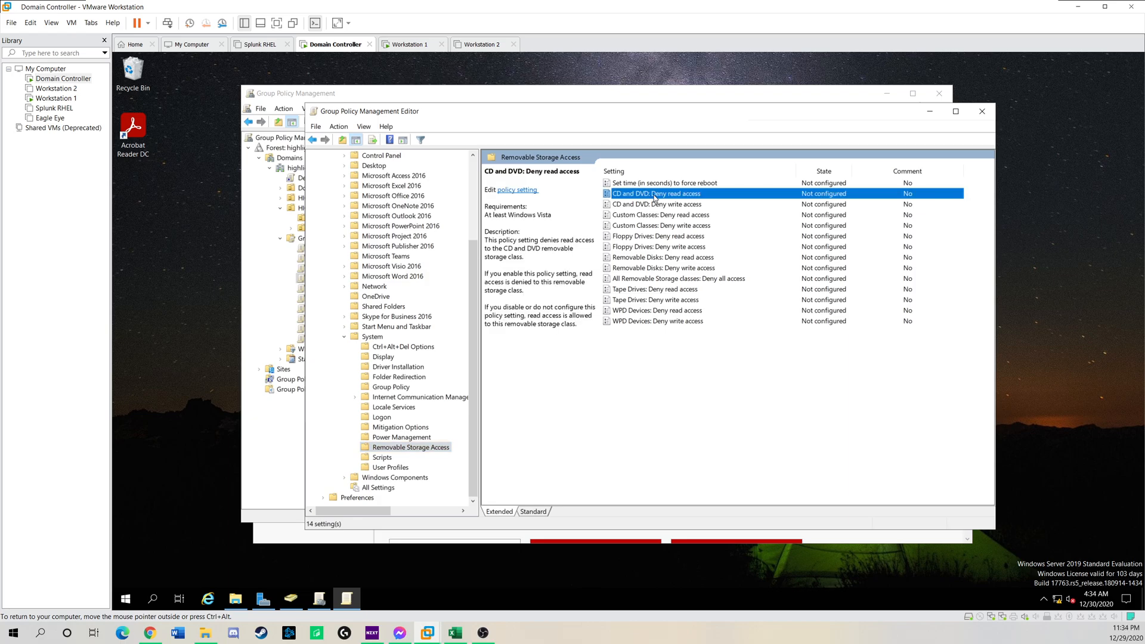
double_click(656, 193)
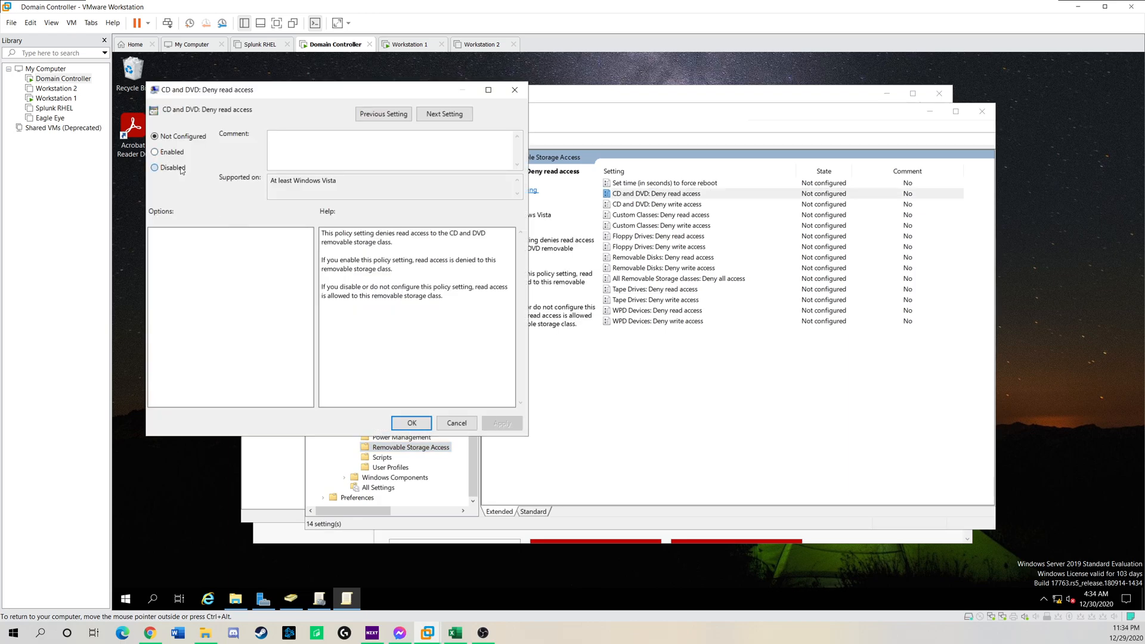
click(411, 423)
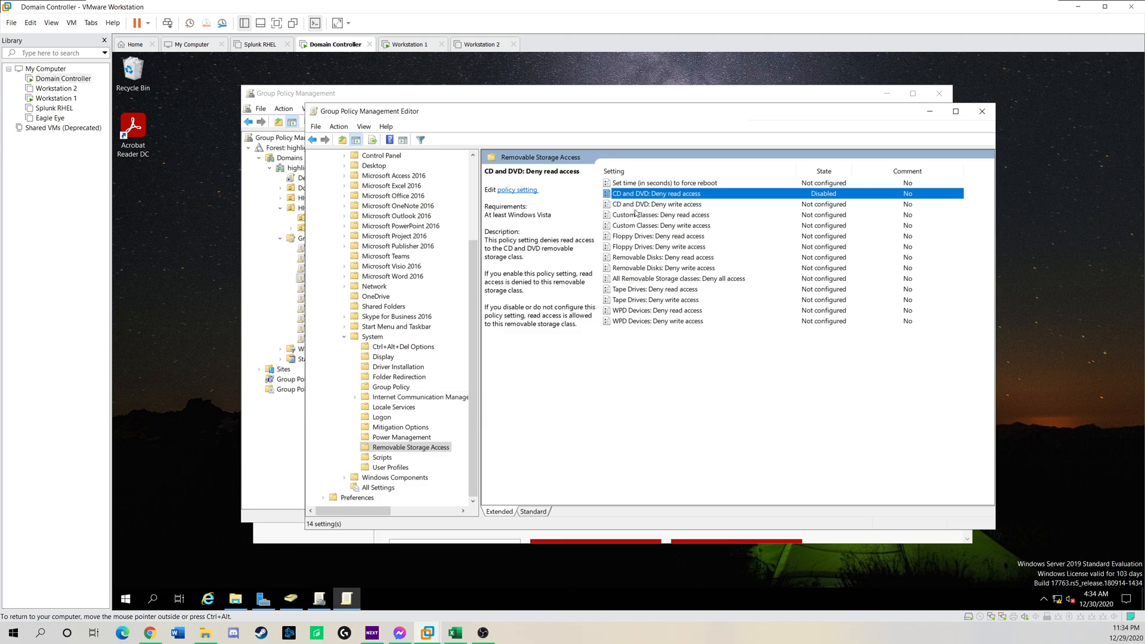
double_click(656, 204)
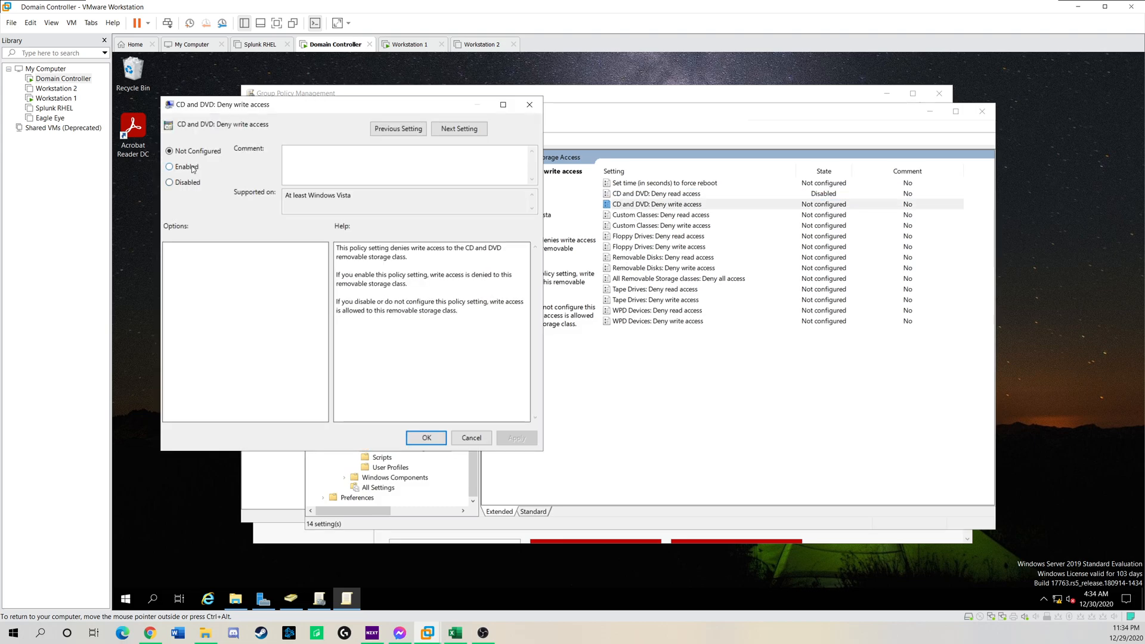
click(170, 167)
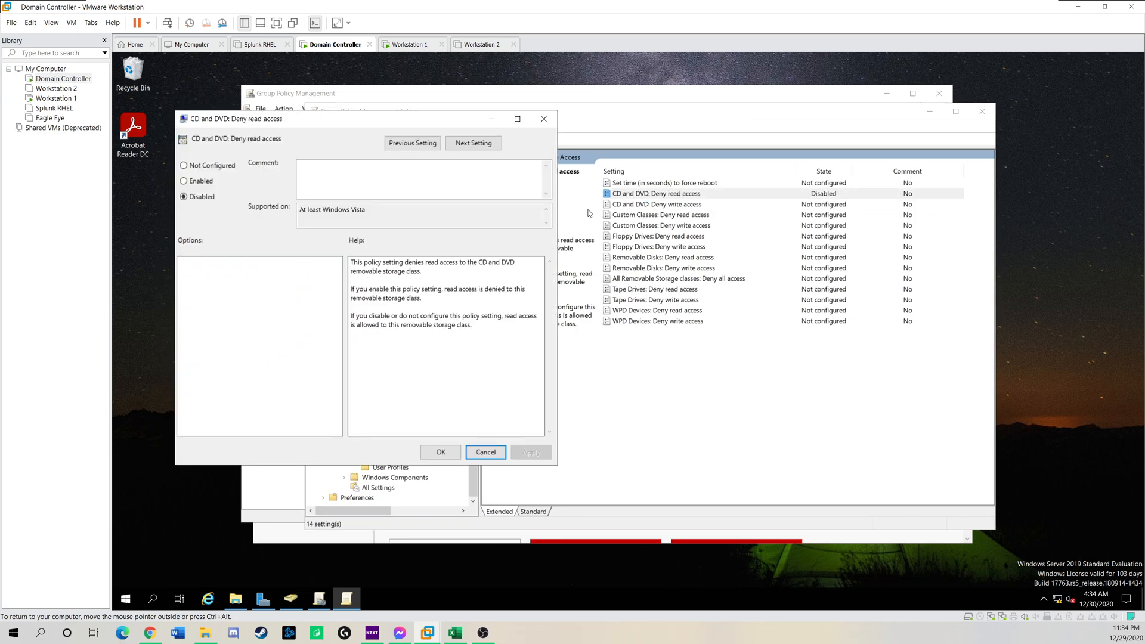
click(184, 180)
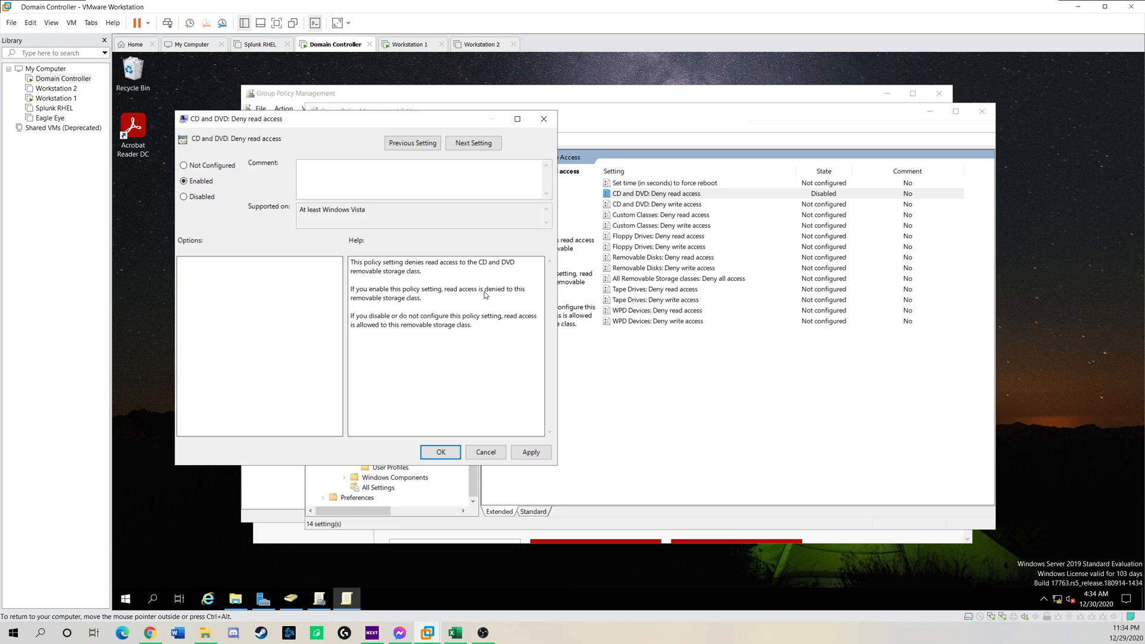
mouse_move(536, 466)
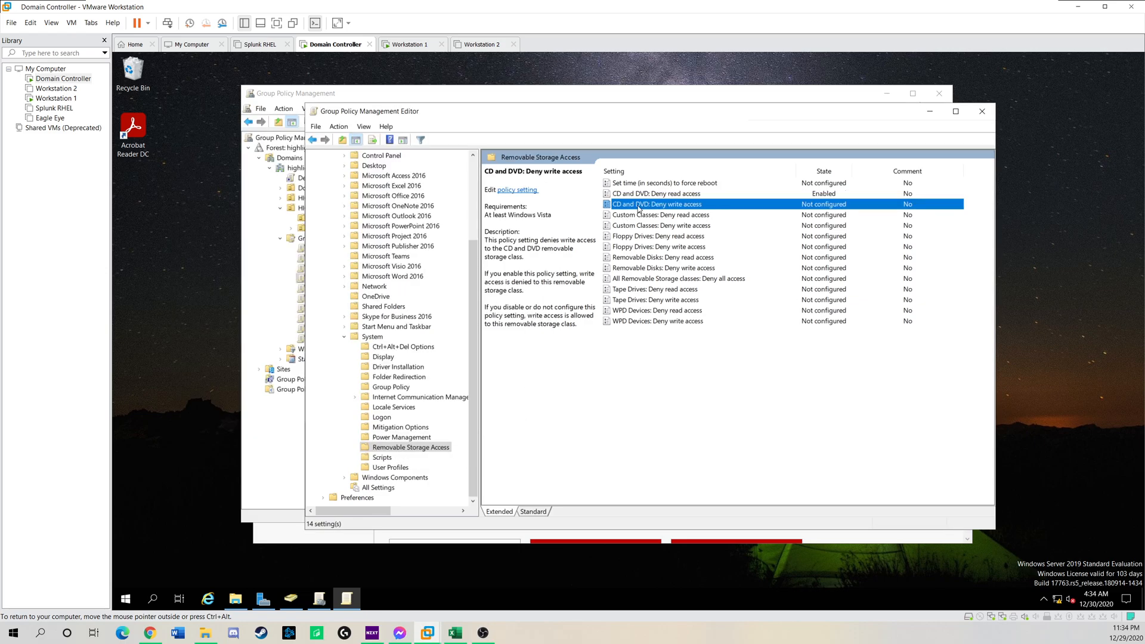
double_click(656, 204)
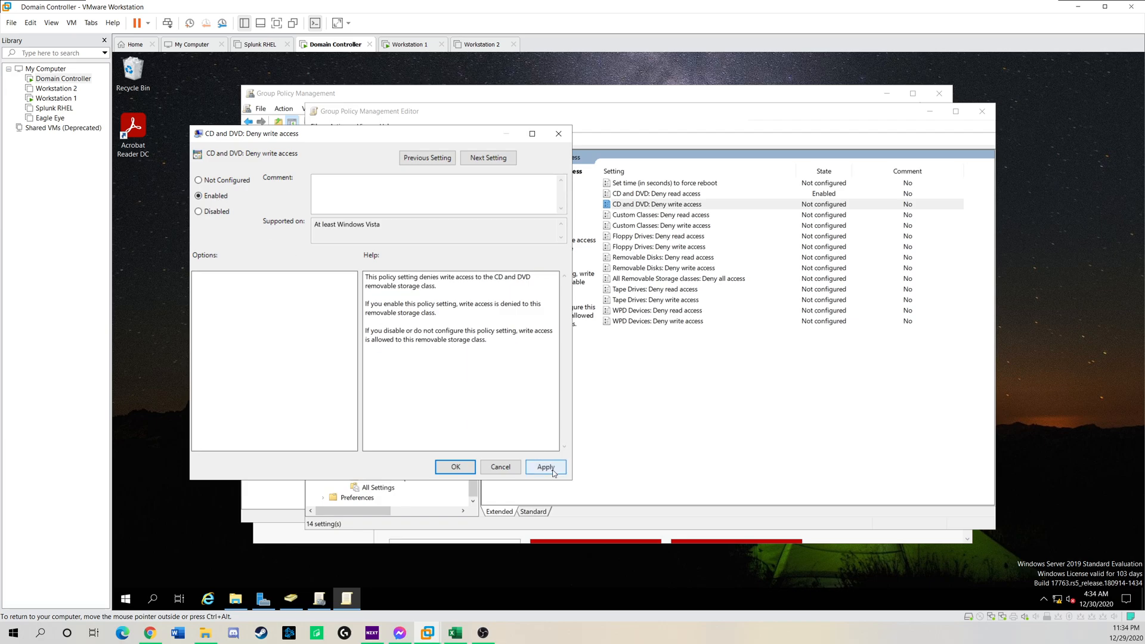
click(454, 466)
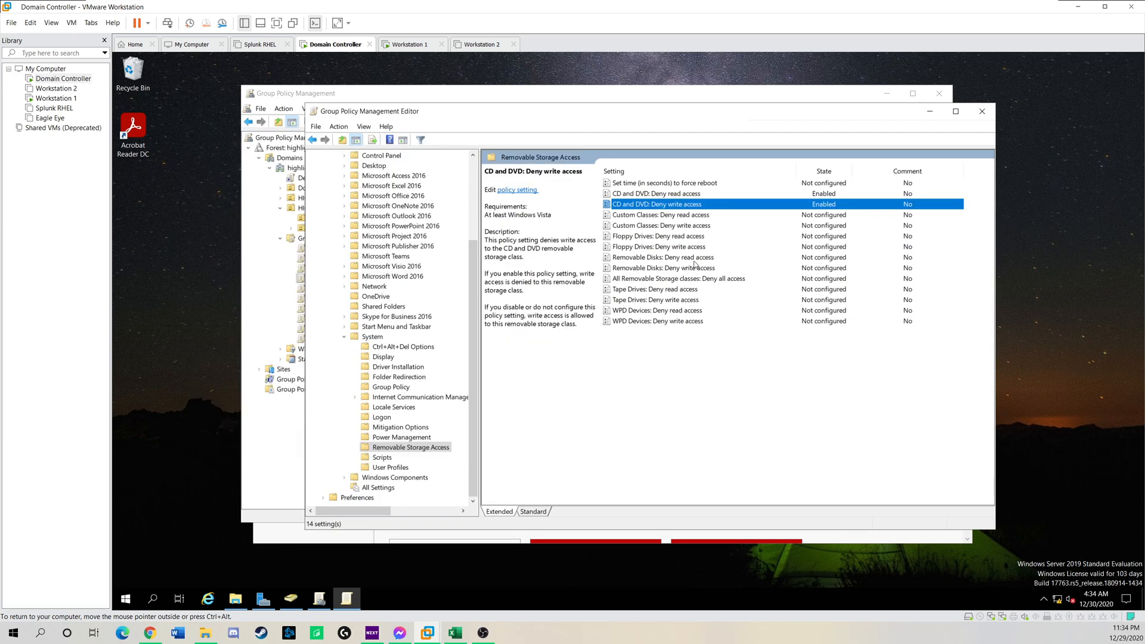
- Enable Removable Disks Deny read access and All Removable Storage classes Deny all access
double_click(664, 258)
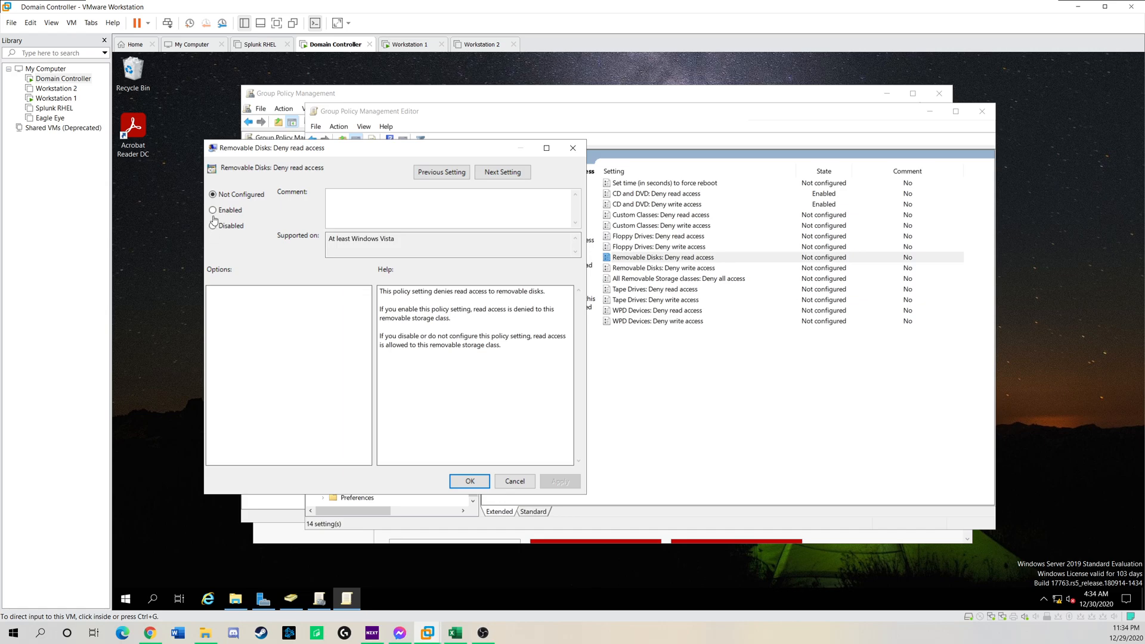
click(212, 210)
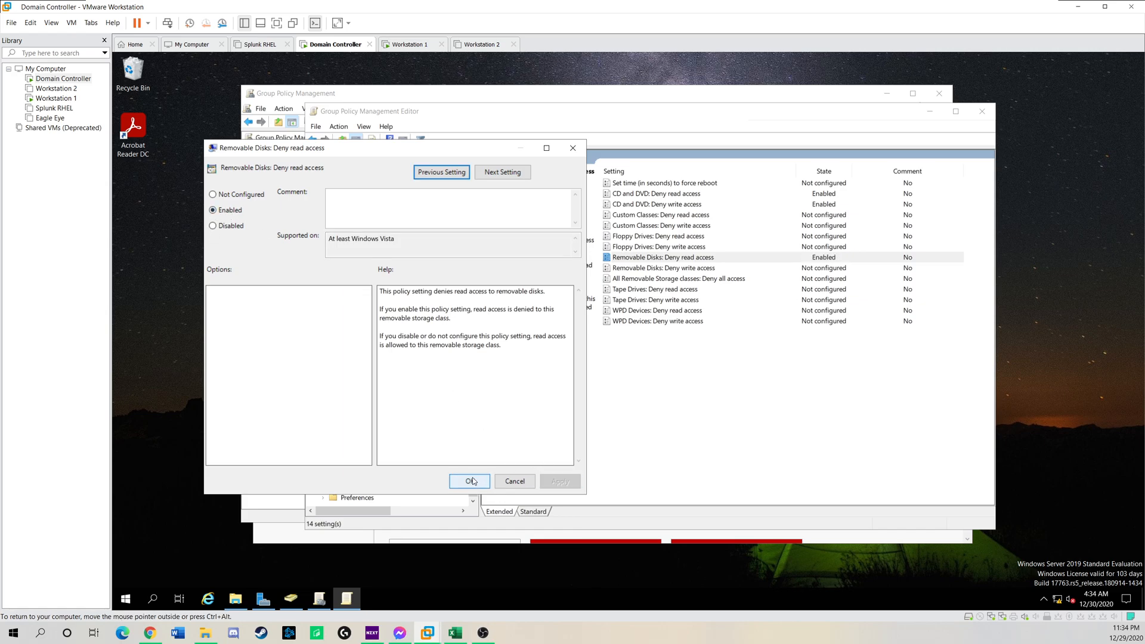
click(469, 480)
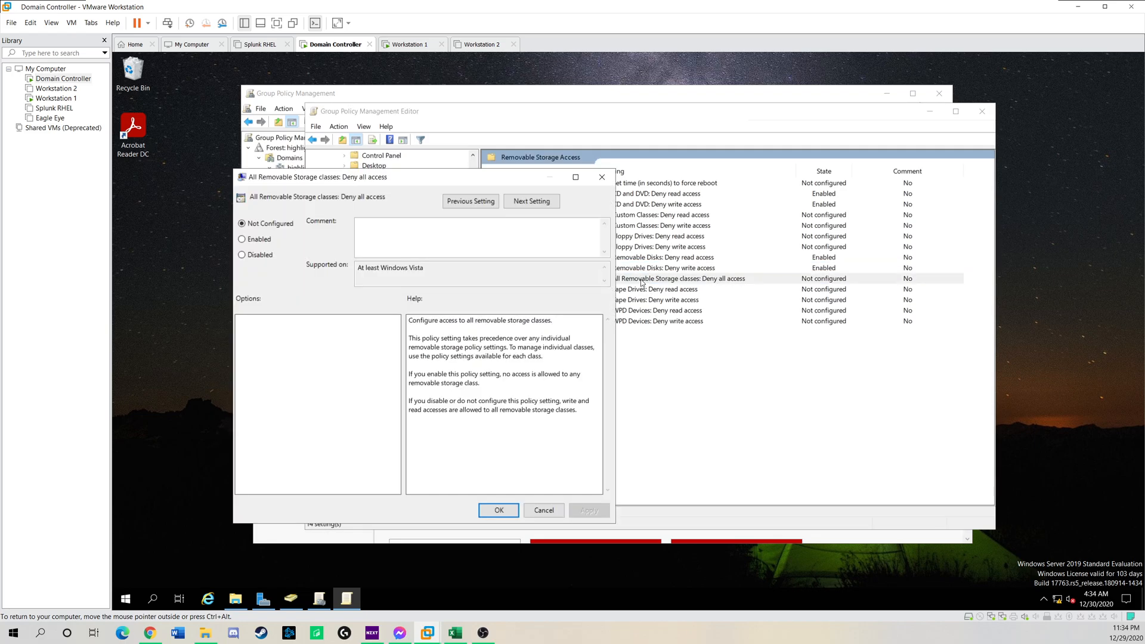
click(242, 239)
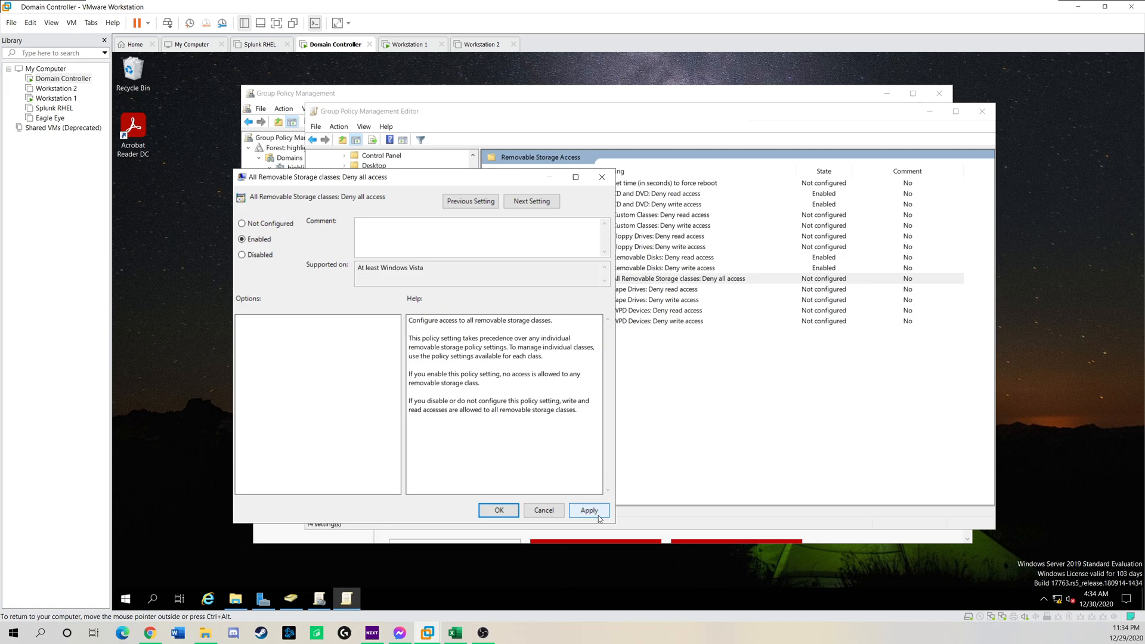
click(499, 510)
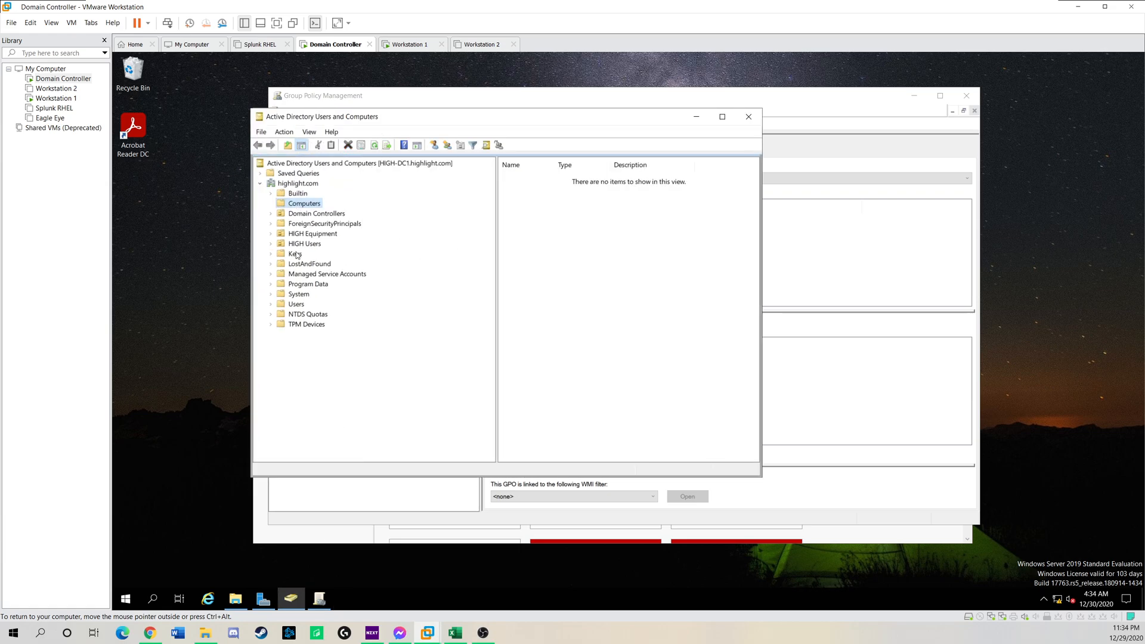
- Expand HIGH Users > General Users in Active Directory to confirm Blue Falcon is there
click(270, 243)
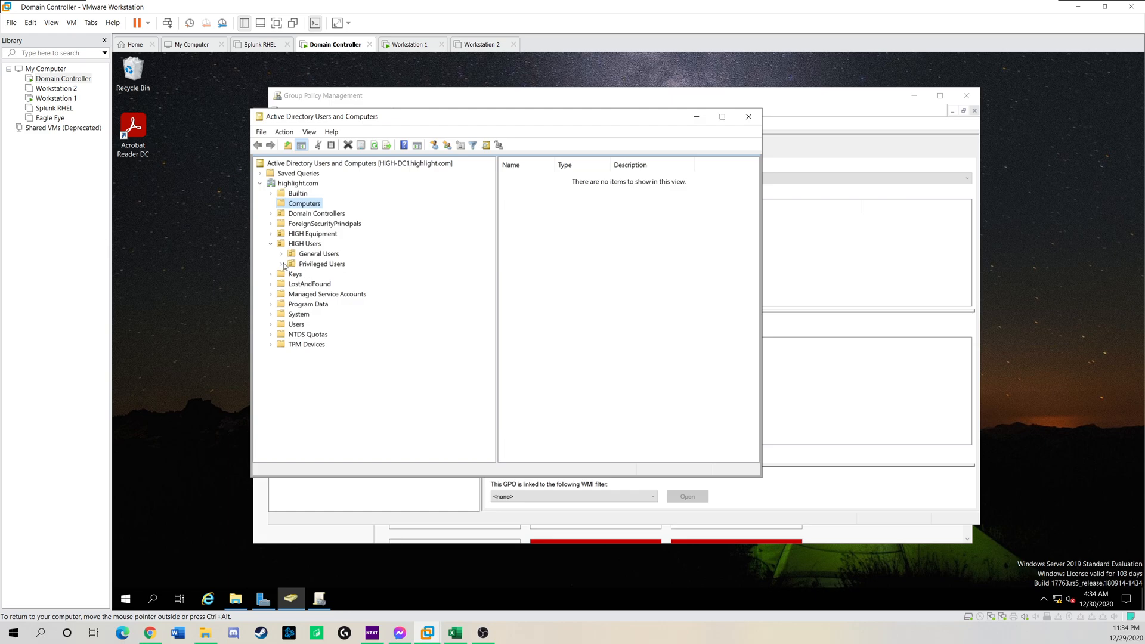
click(319, 253)
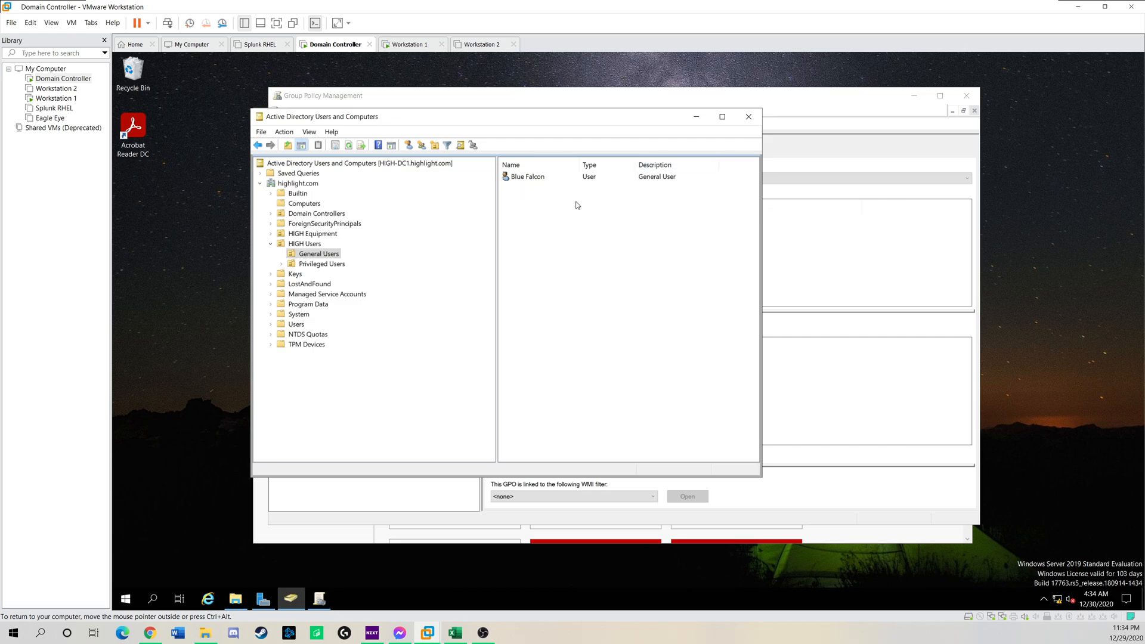
mouse_move(773, 253)
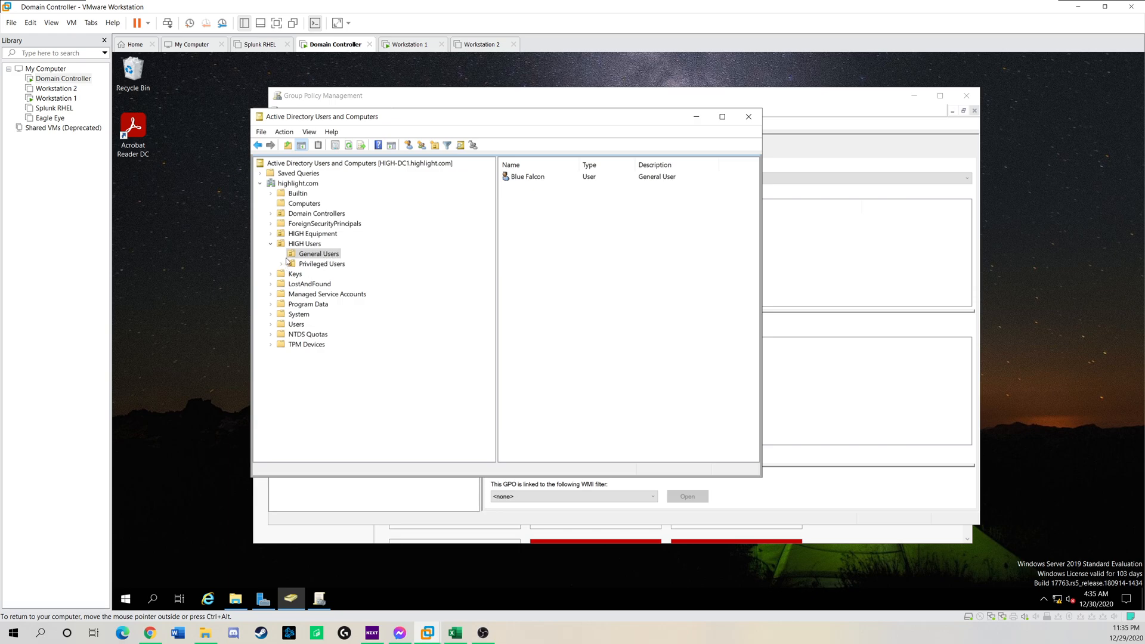
mouse_move(831, 114)
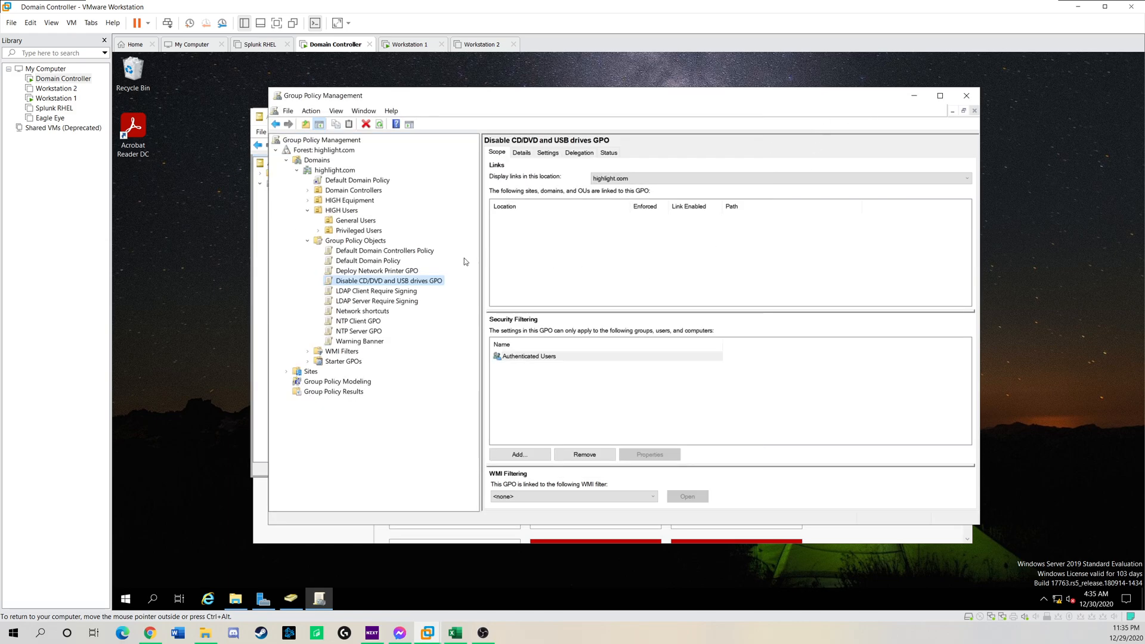
- Link the existing Disable CD/DVD and USB drives GPO to the General Users OU
right_click(389, 280)
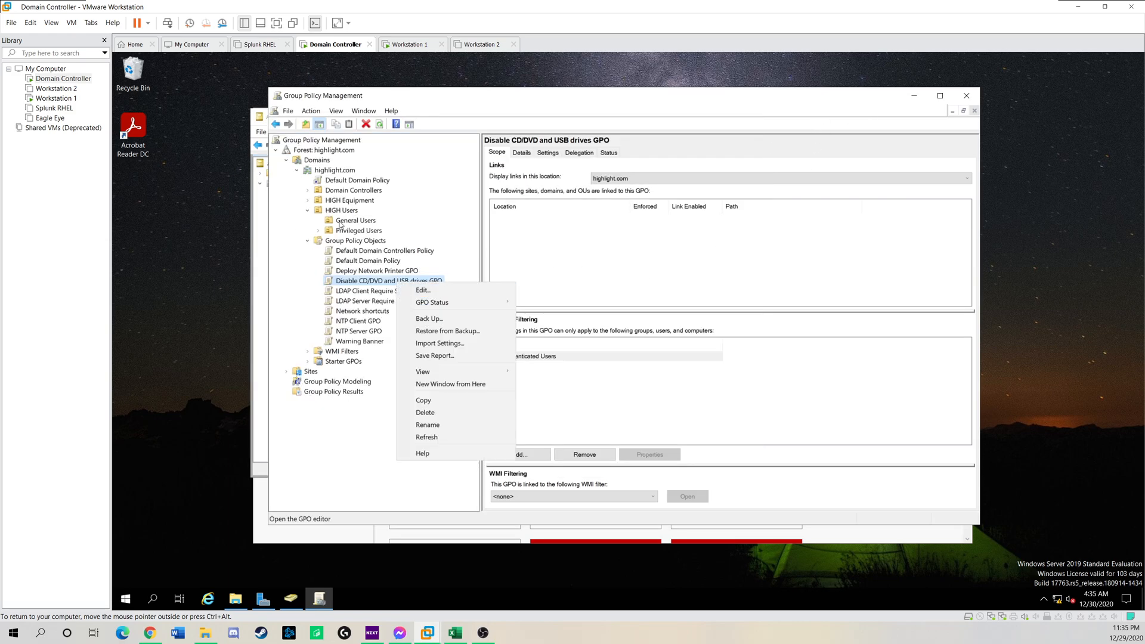
click(356, 219)
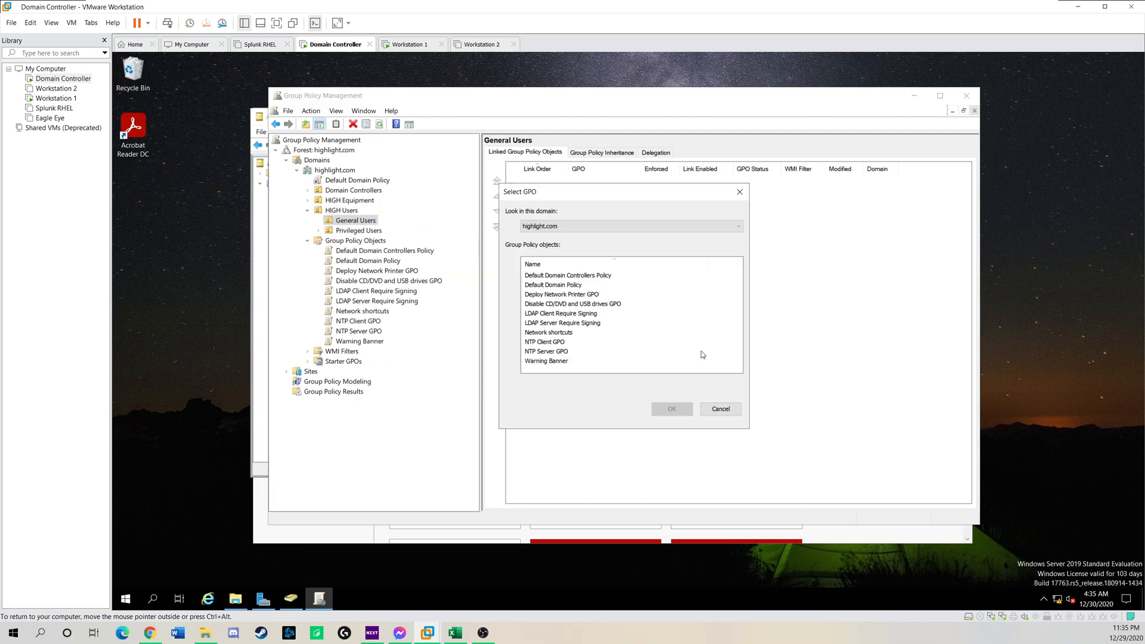
click(573, 303)
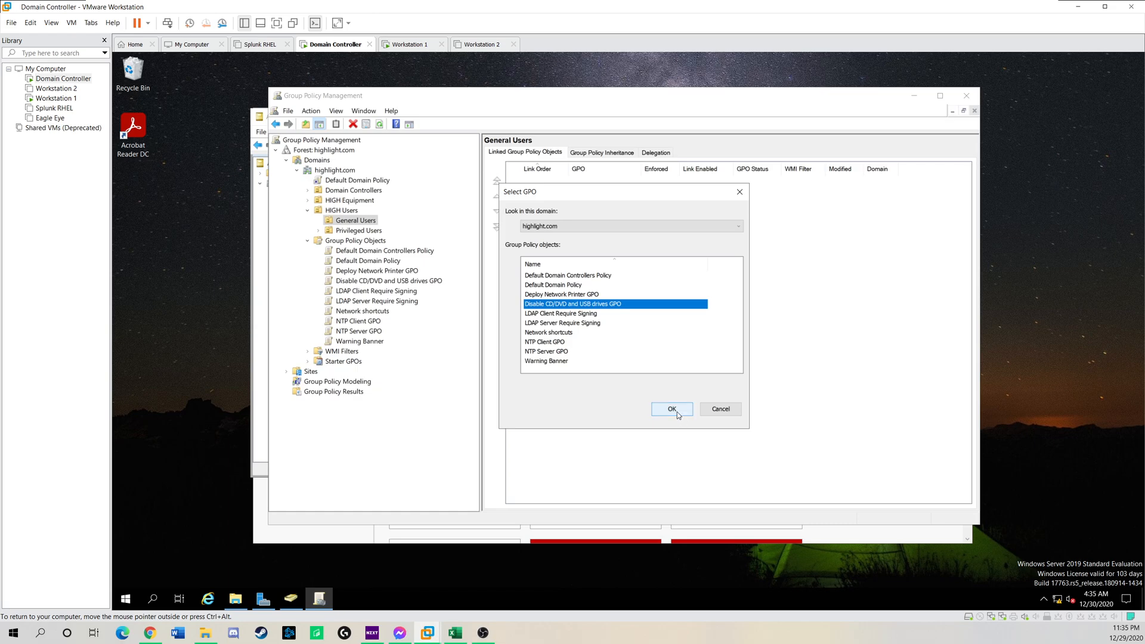
click(671, 409)
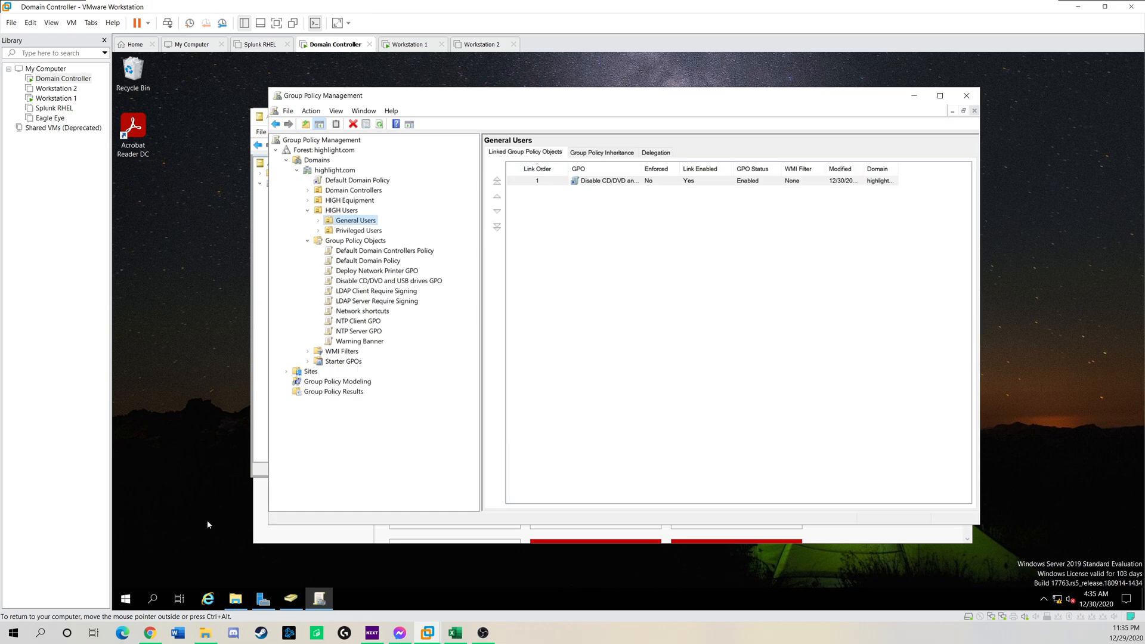
click(126, 599)
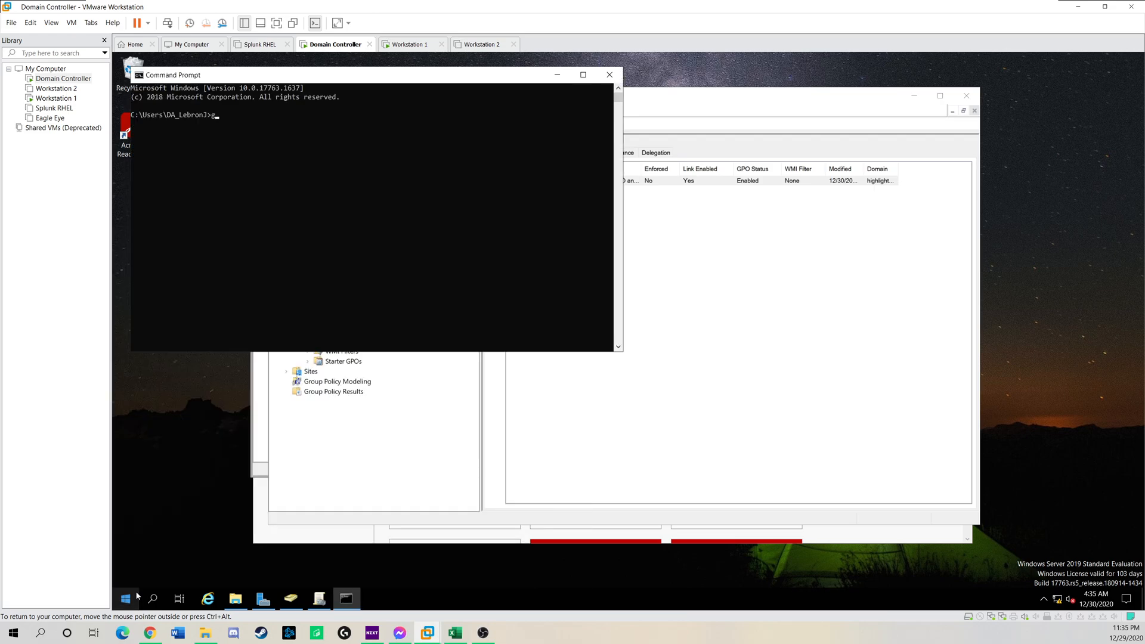
- Run gpupdate /force in Command Prompt, then switch over to Workstation 1
text(pupdate /force)
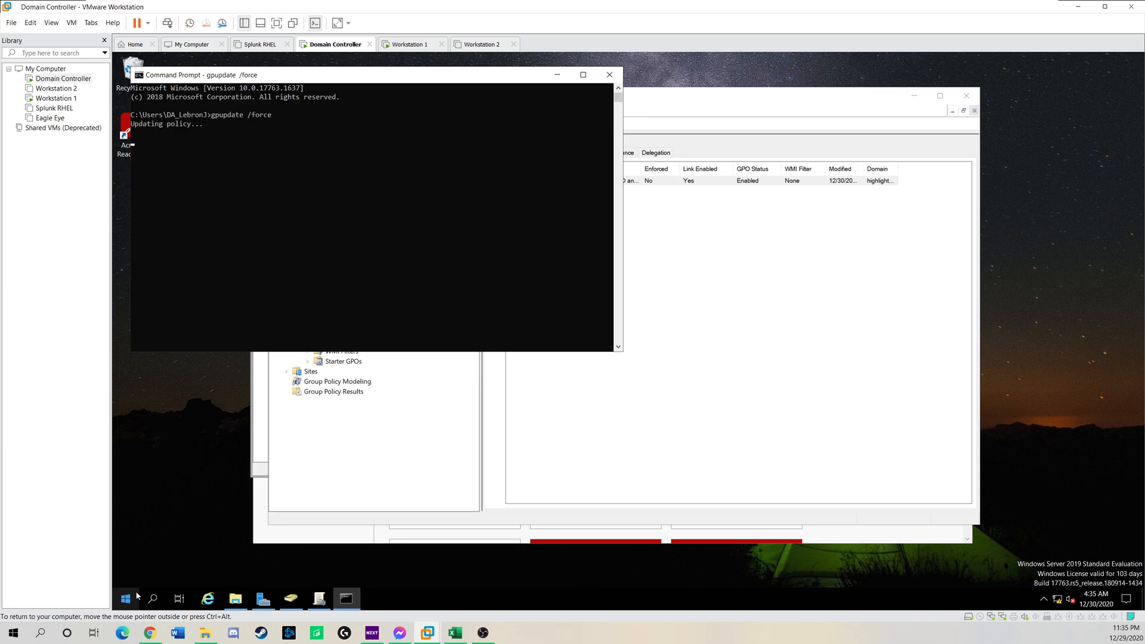
click(412, 44)
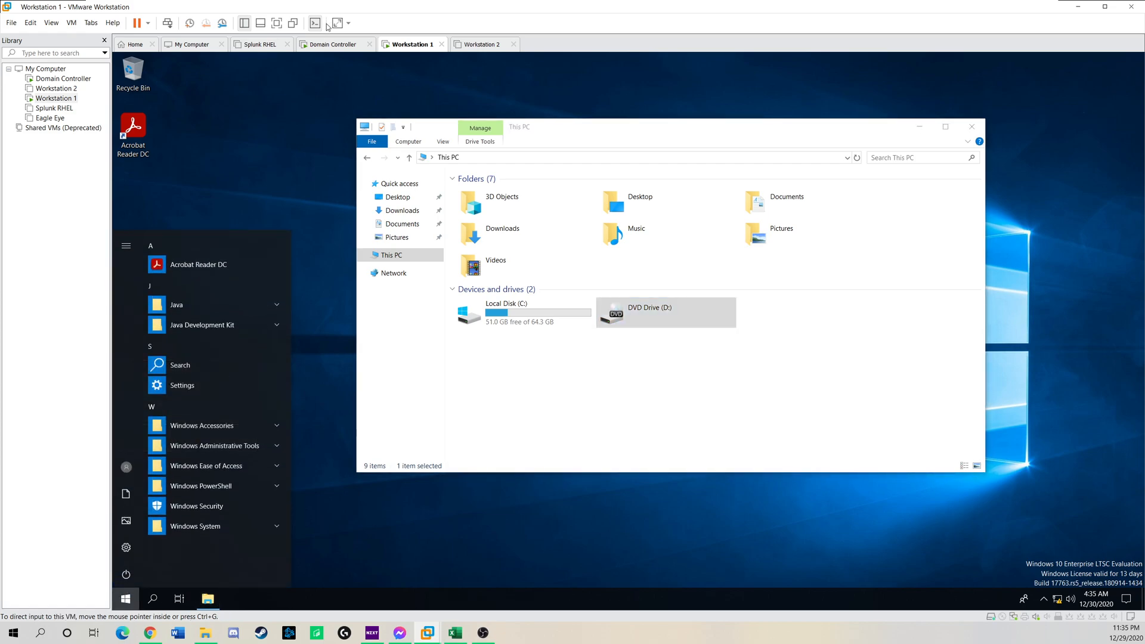
- Sign out of Workstation 1 and log back in as Blue Falcon, accepting the warning and license notice
click(335, 44)
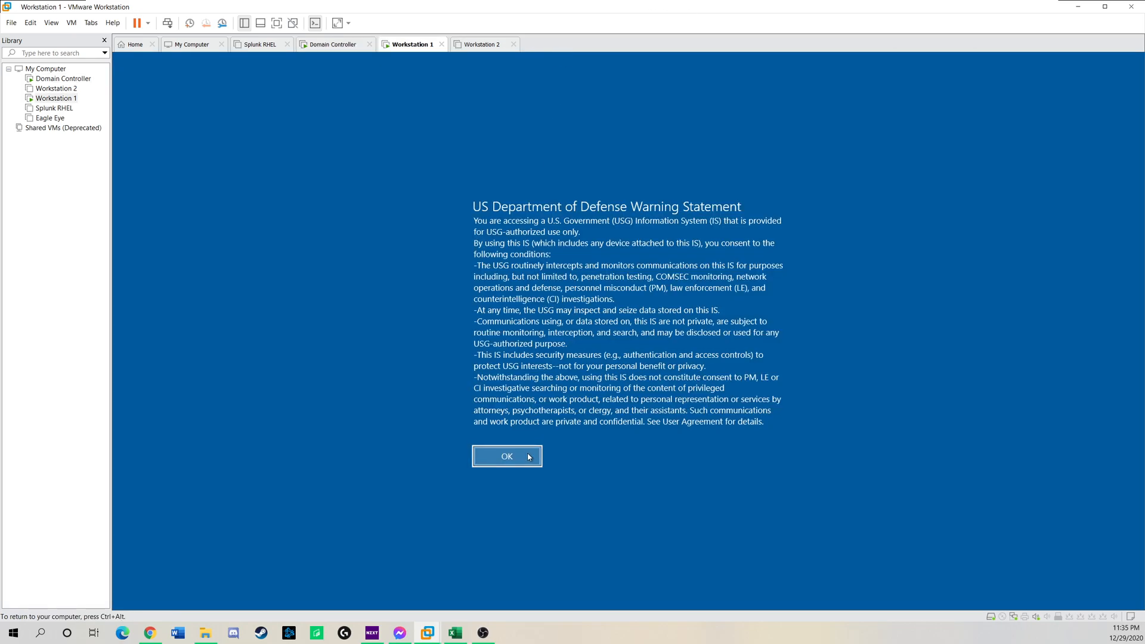
click(506, 455)
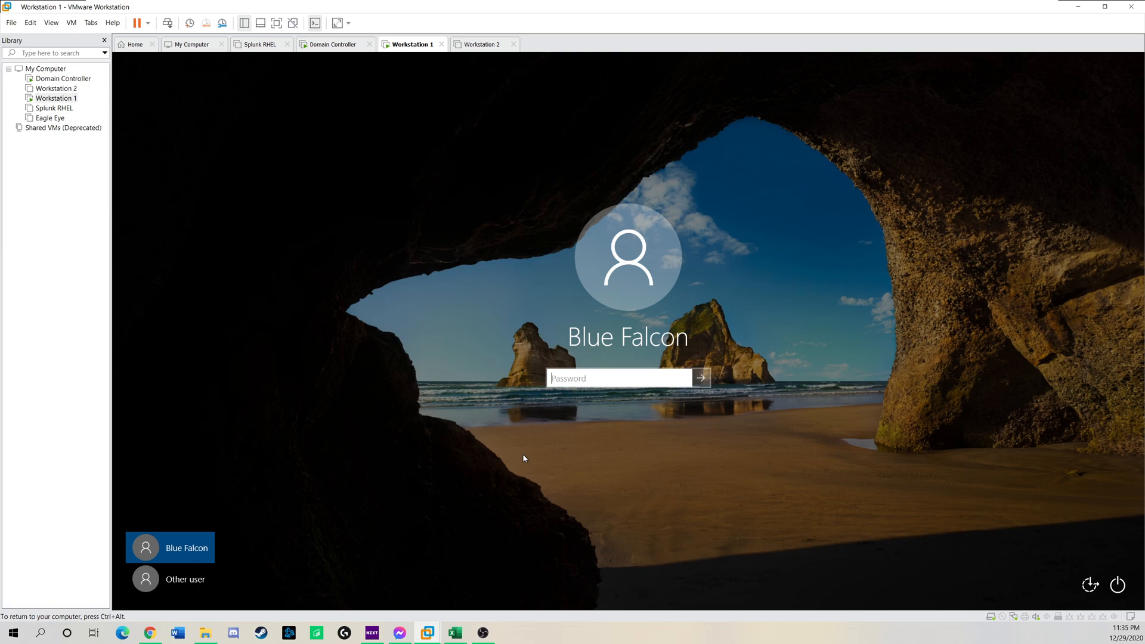
text(password)
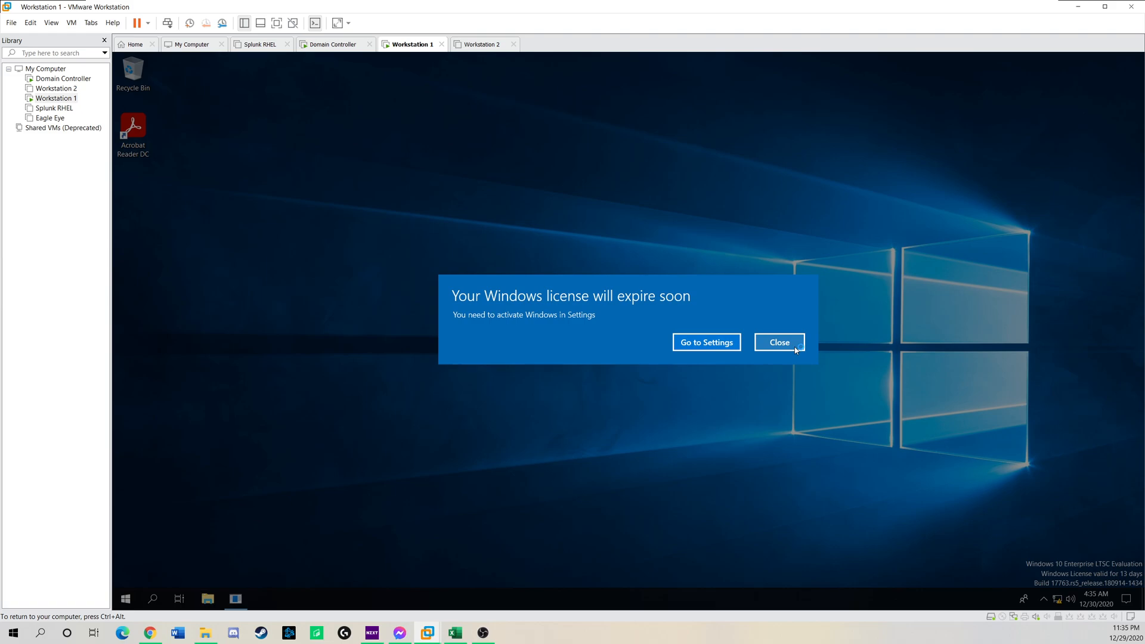
click(779, 342)
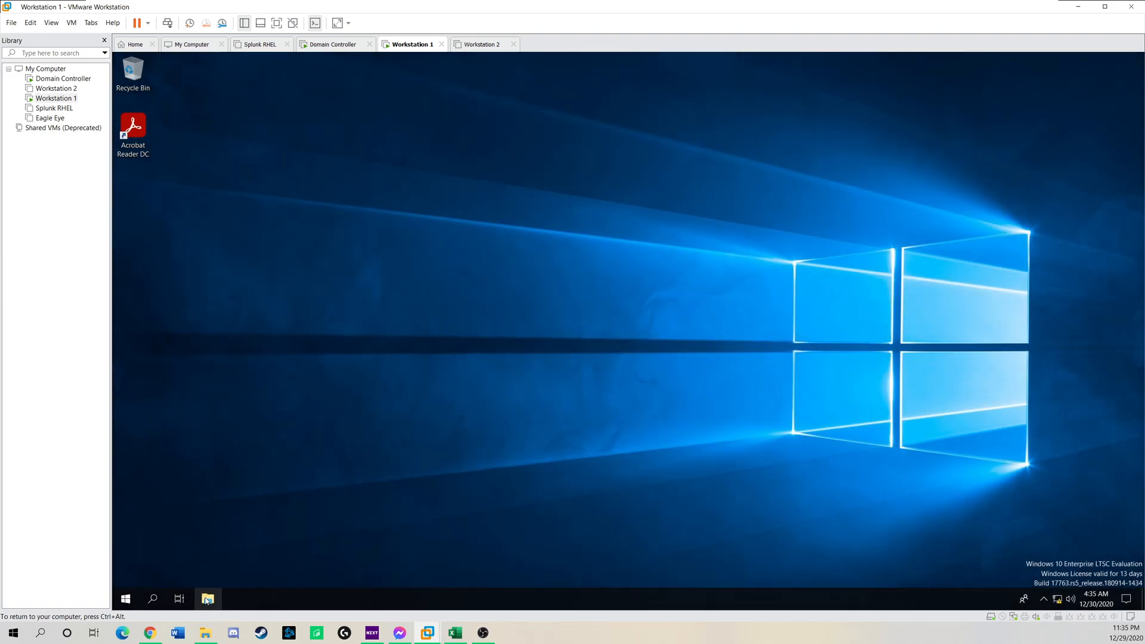
- Open File Explorer to This PC, then close the finished gpupdate console on the domain controller
click(208, 599)
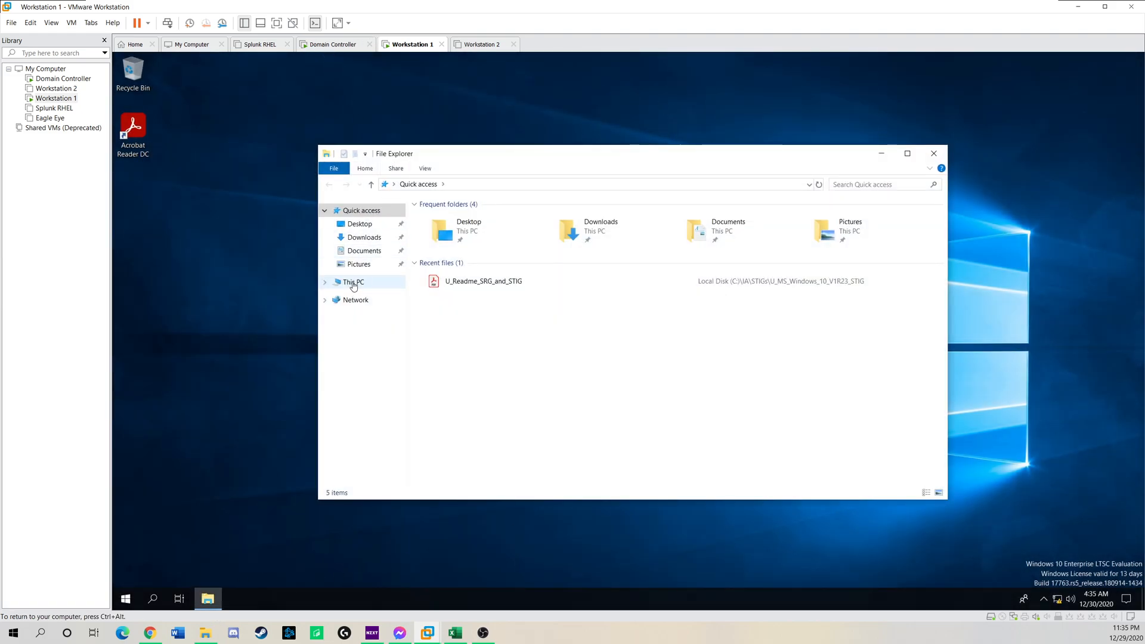
click(353, 282)
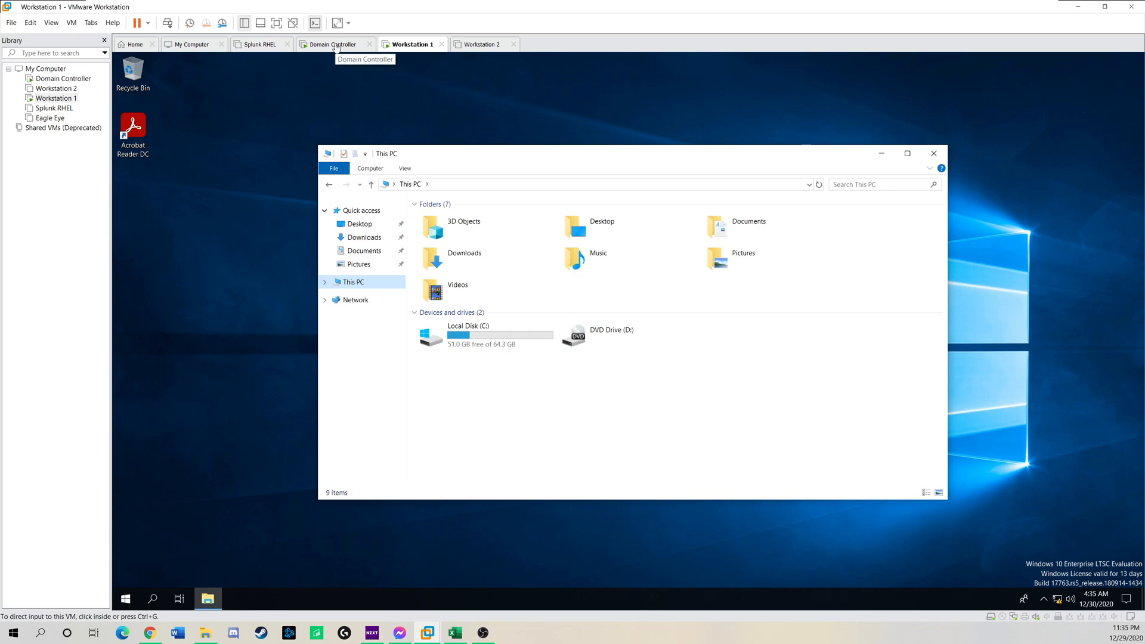
click(334, 44)
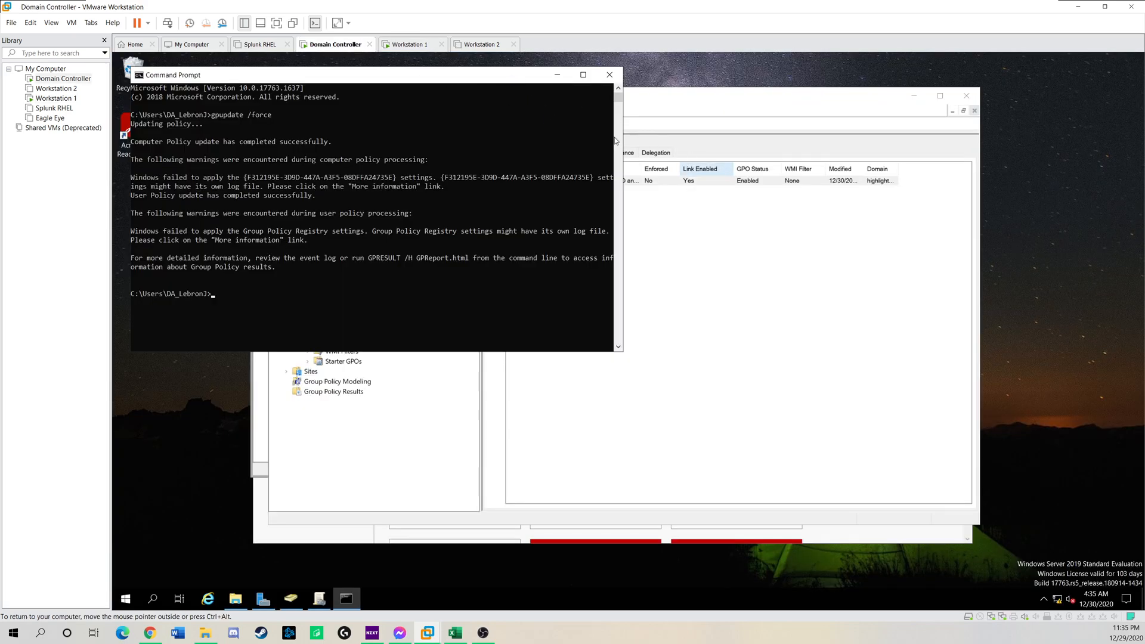
mouse_move(610, 74)
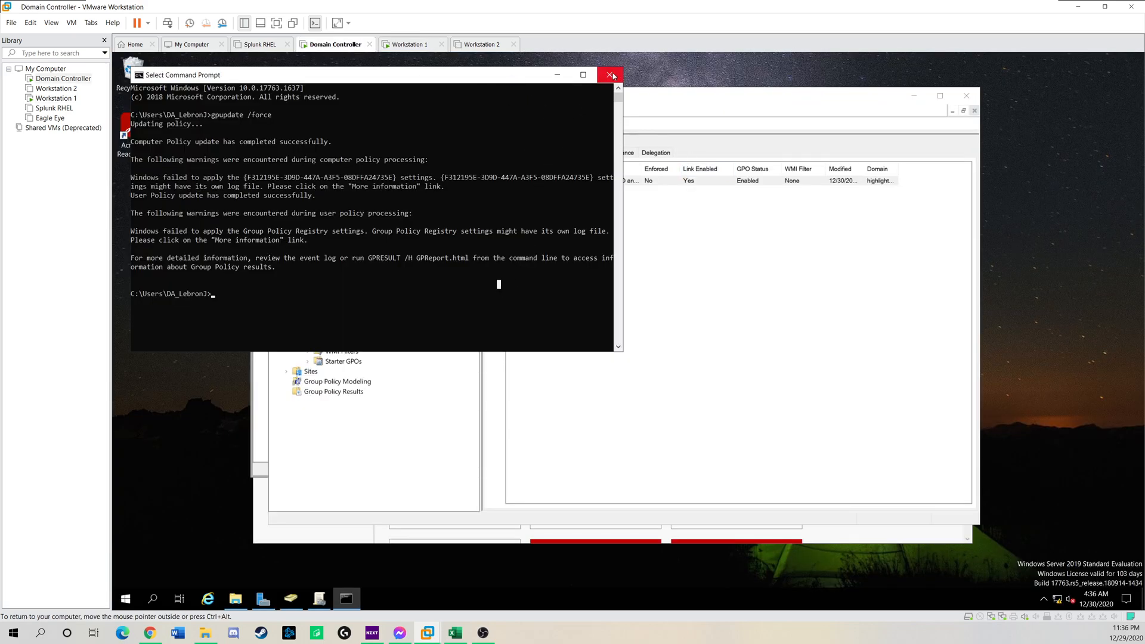
click(612, 75)
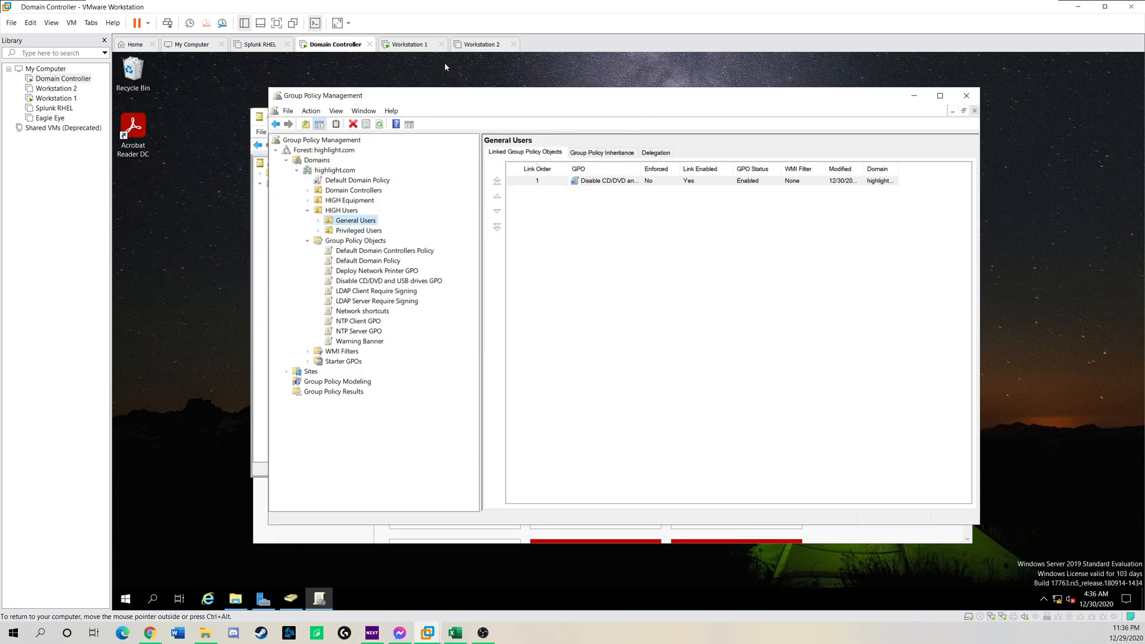
- On Workstation 1 attempt DVD Drive (D:), acknowledge Access is denied, then switch to Workstation 2
click(410, 44)
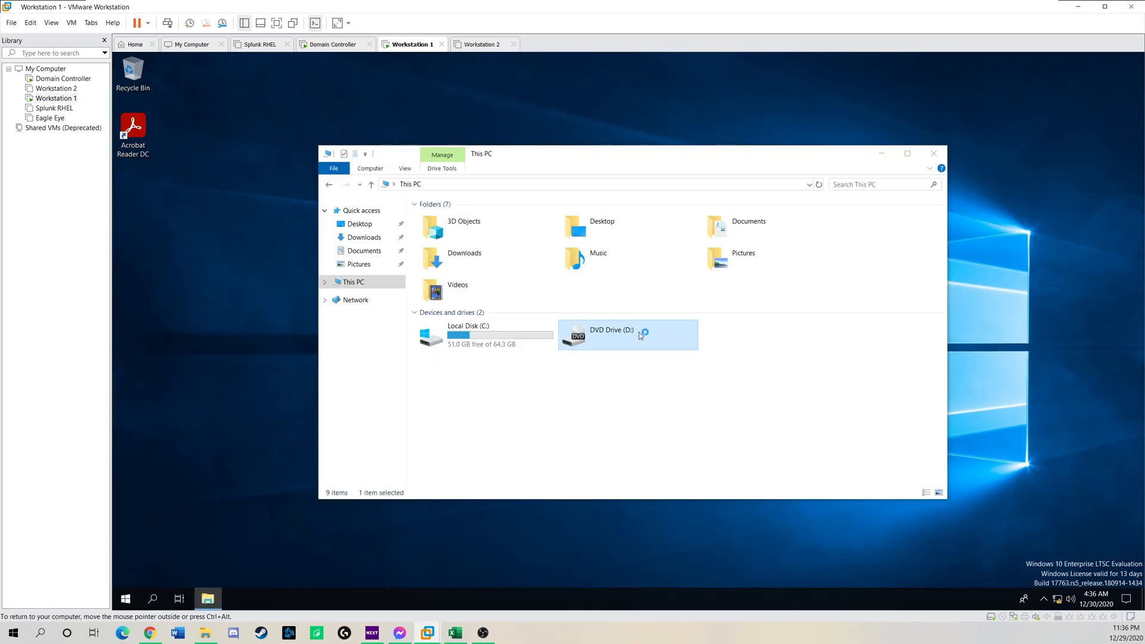
mouse_move(653, 343)
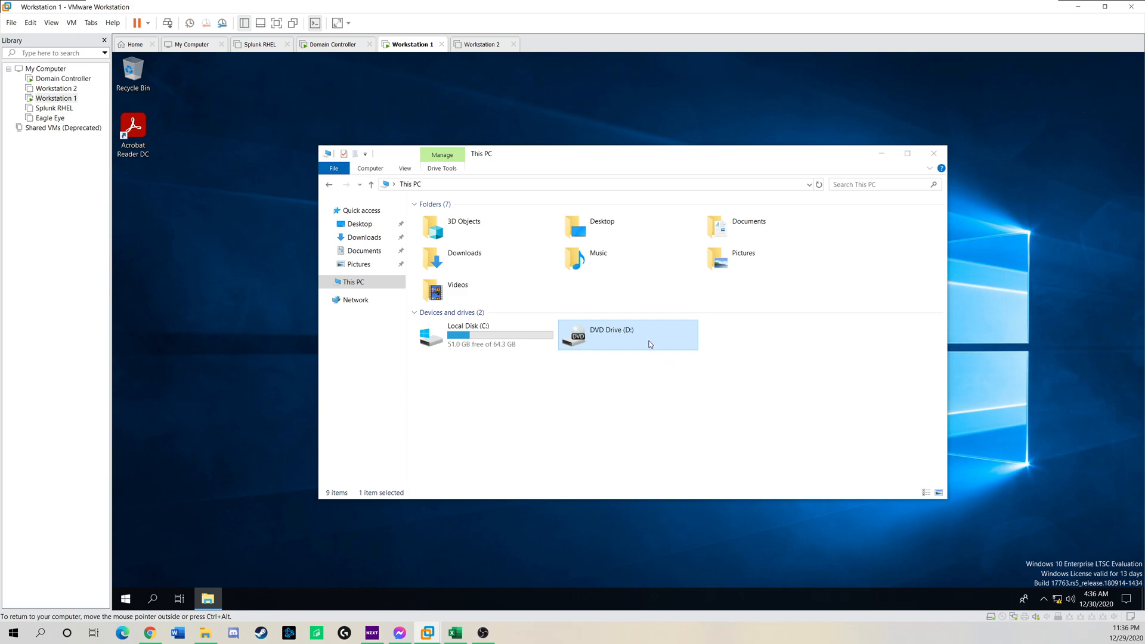
double_click(628, 334)
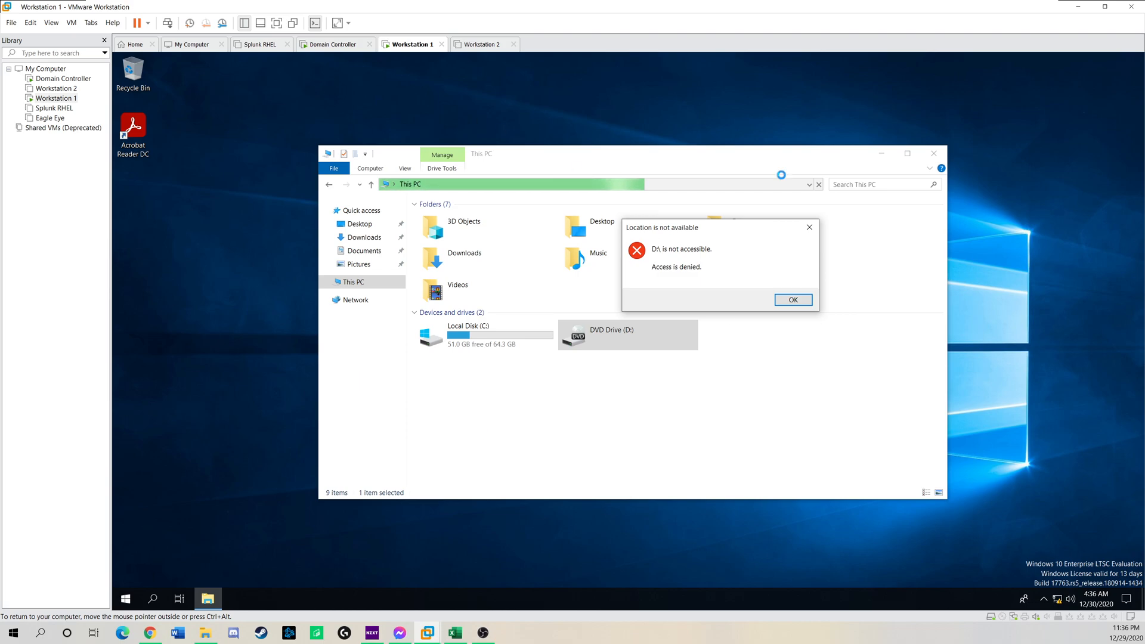
click(792, 301)
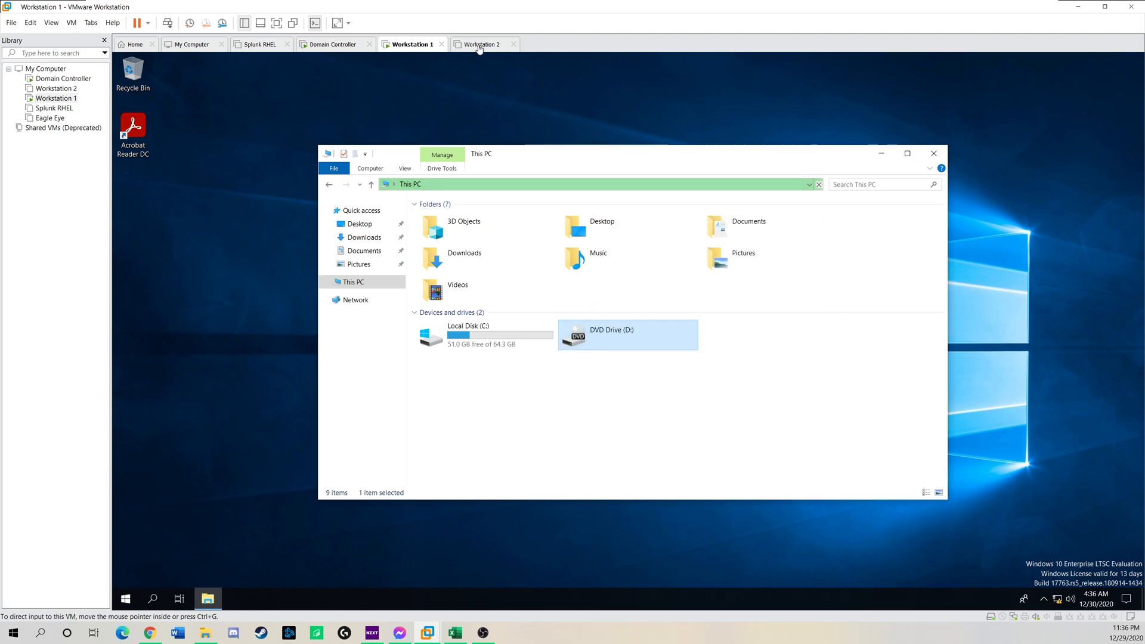
click(481, 44)
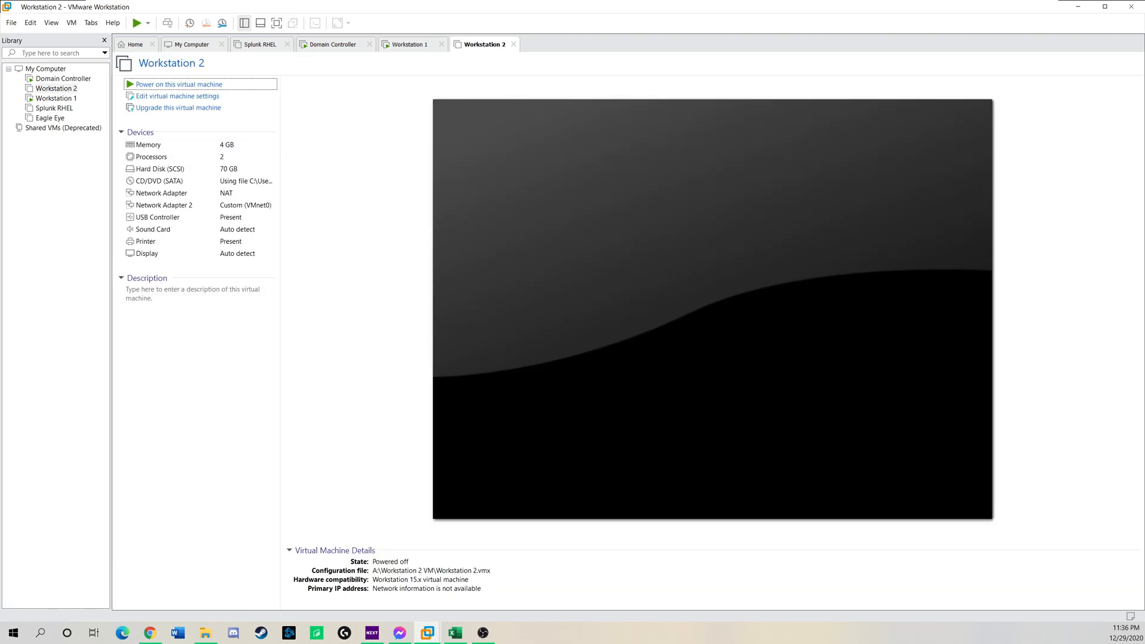